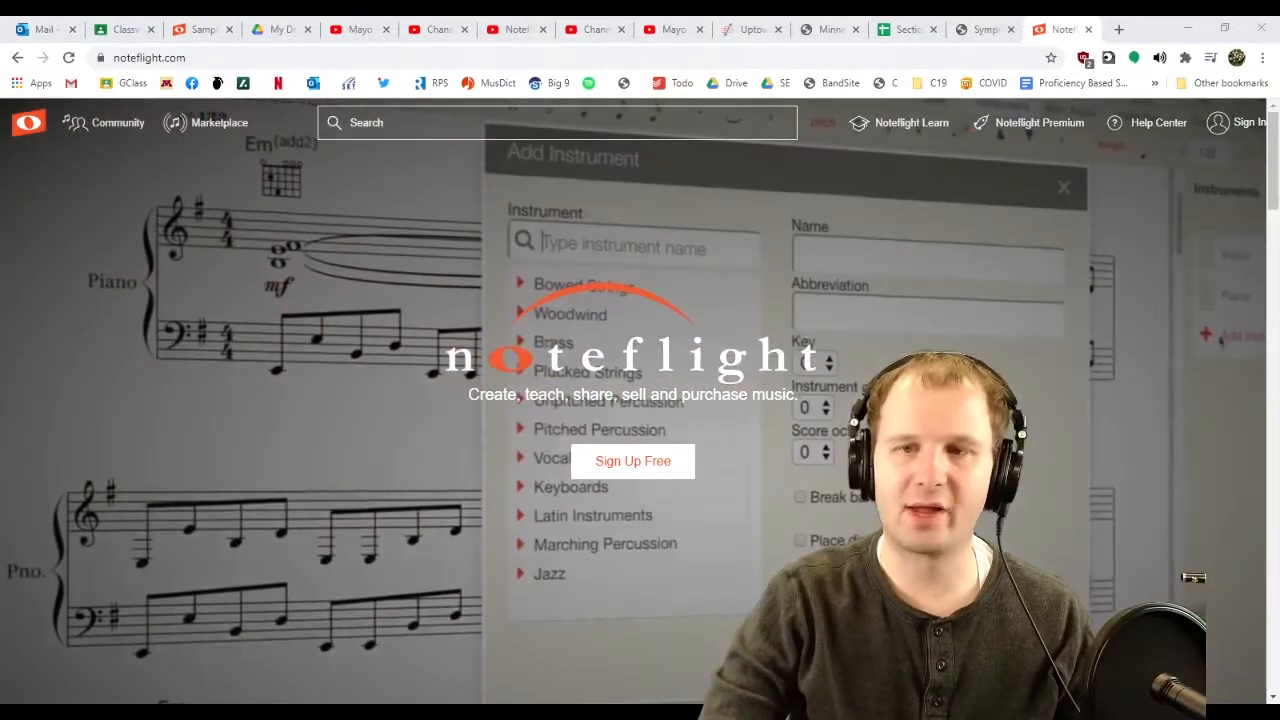
Sign in to the Noteflight account to reach the My Scores page
text(guit)
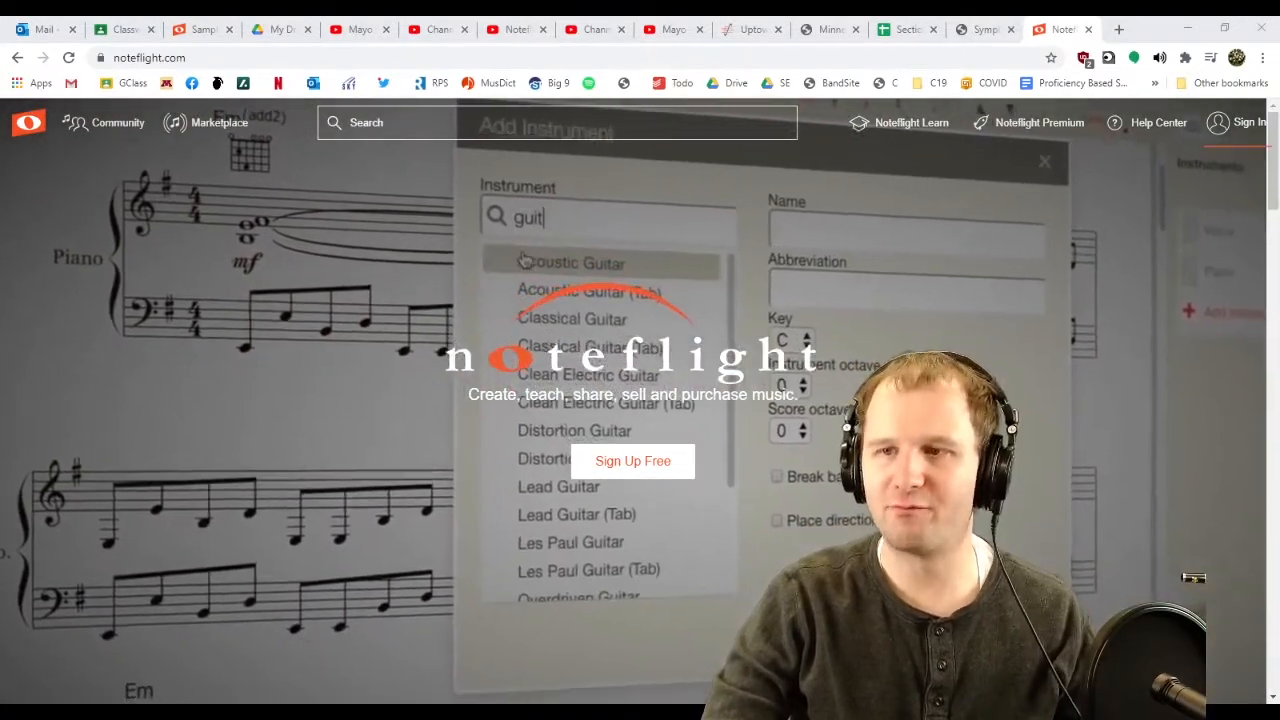
click(1248, 122)
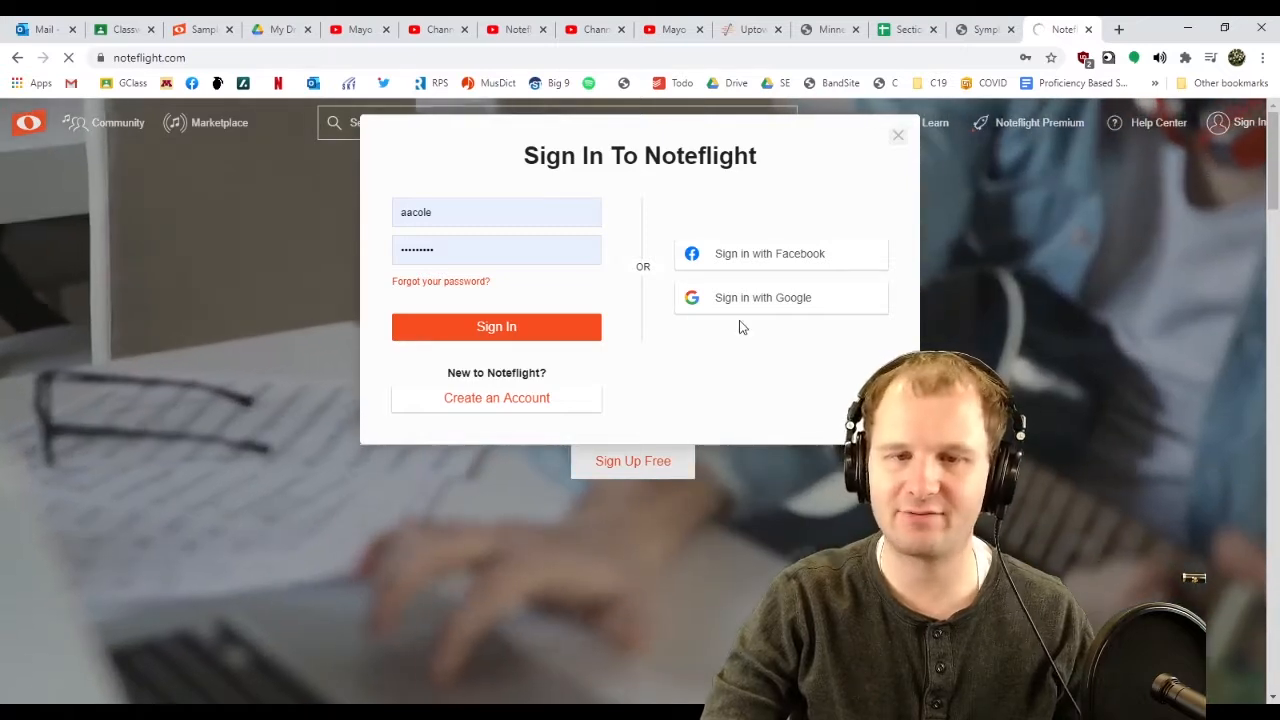
click(780, 296)
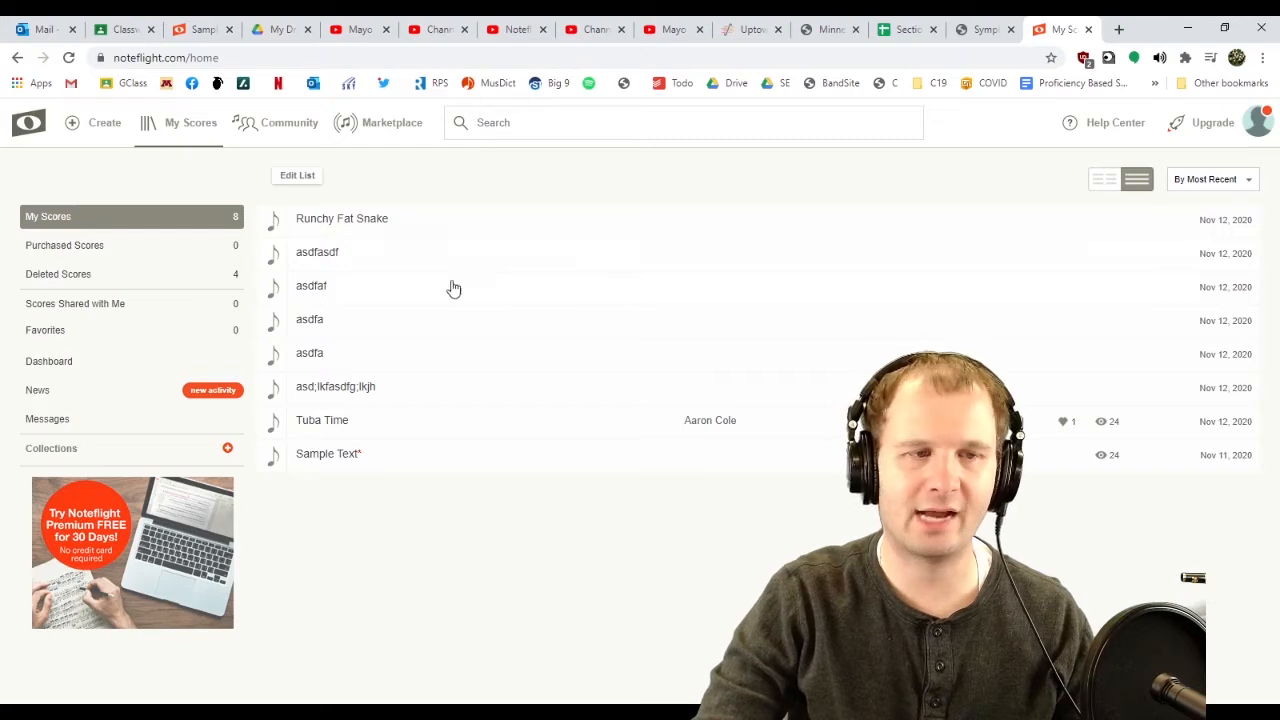
mouse_move(296, 236)
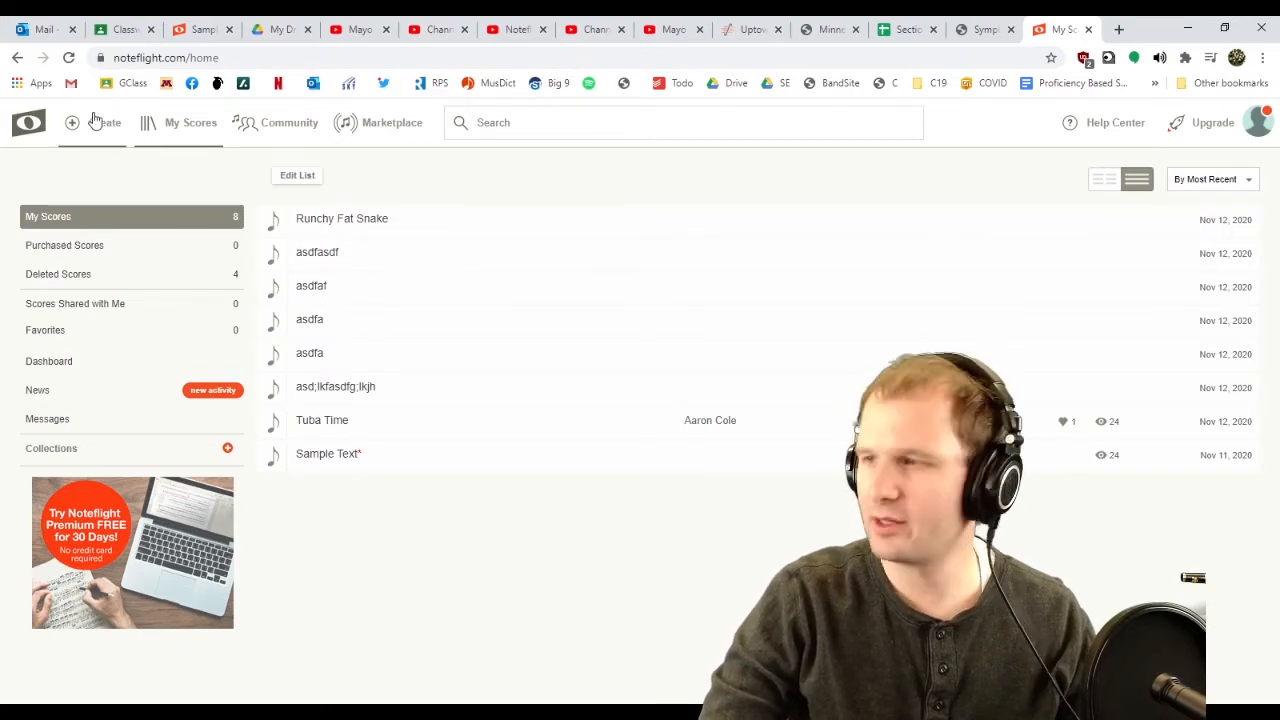
Create a new score starting from a blank score sheet
click(90, 122)
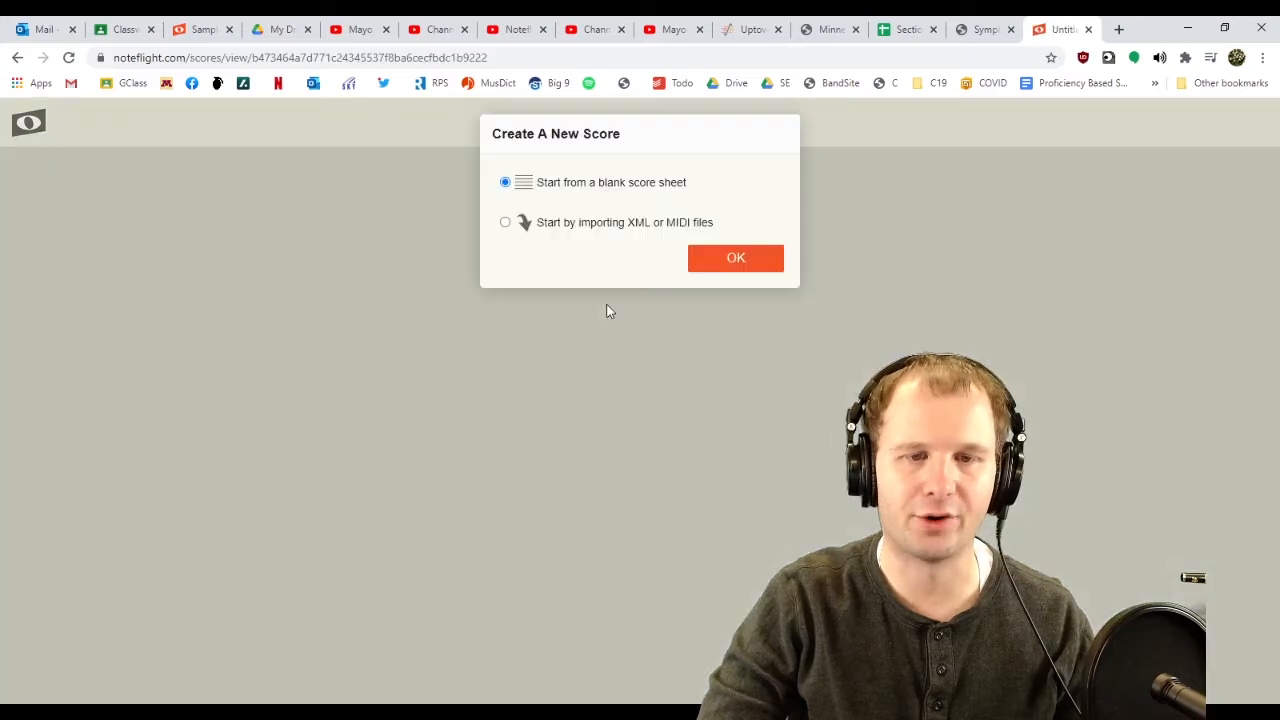
click(736, 258)
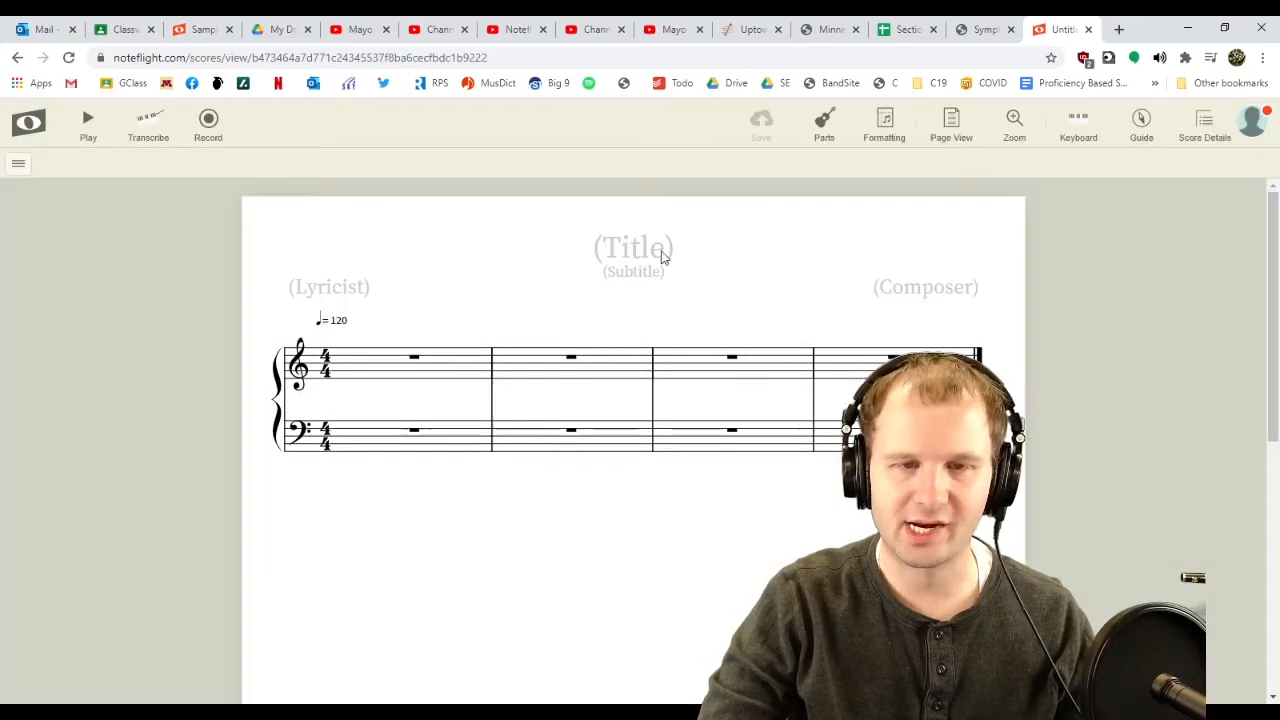
Title the new score '16th Note Timing'
text(16th Note Timing)
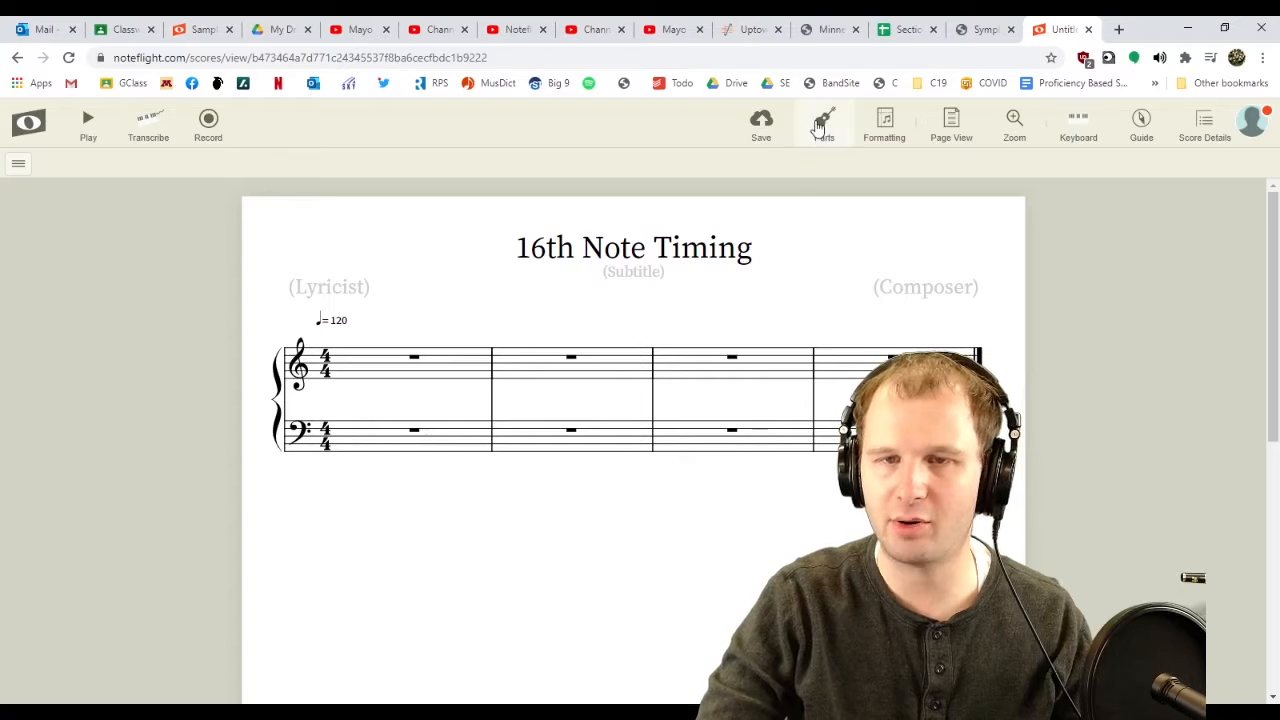
Add a Drums (Standard) unpitched percussion part and select its first measure
click(822, 120)
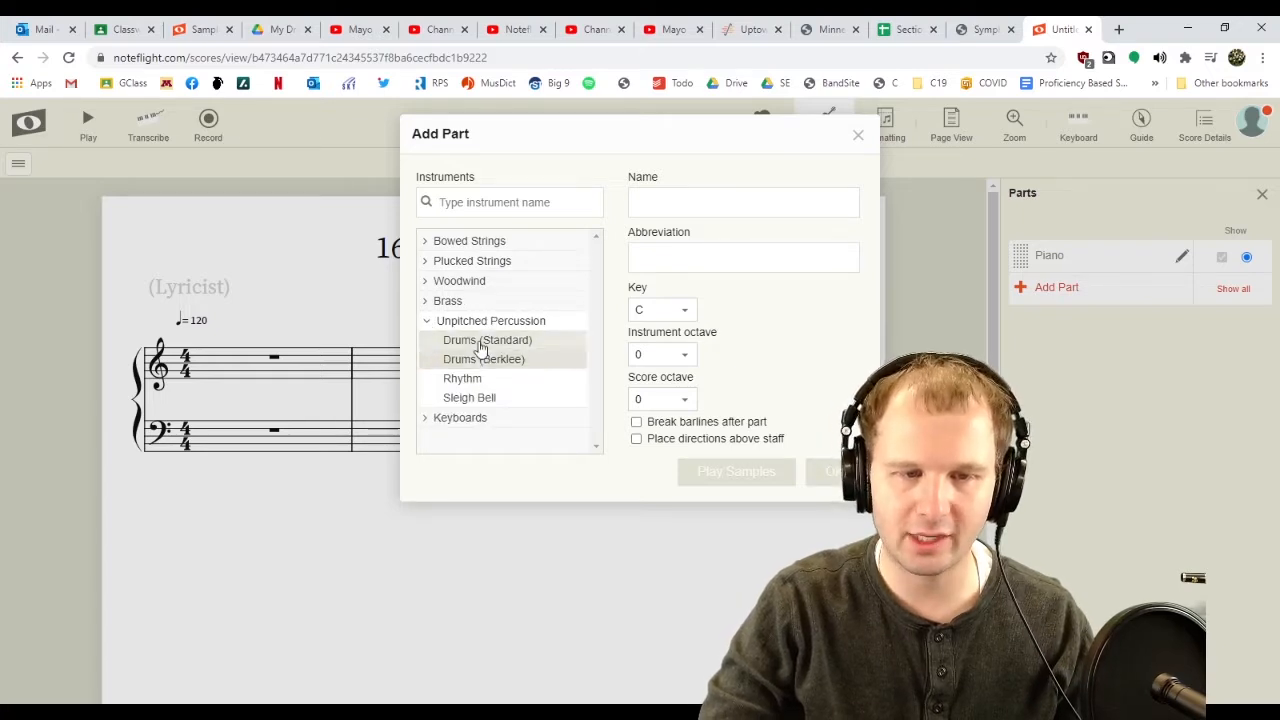
click(488, 340)
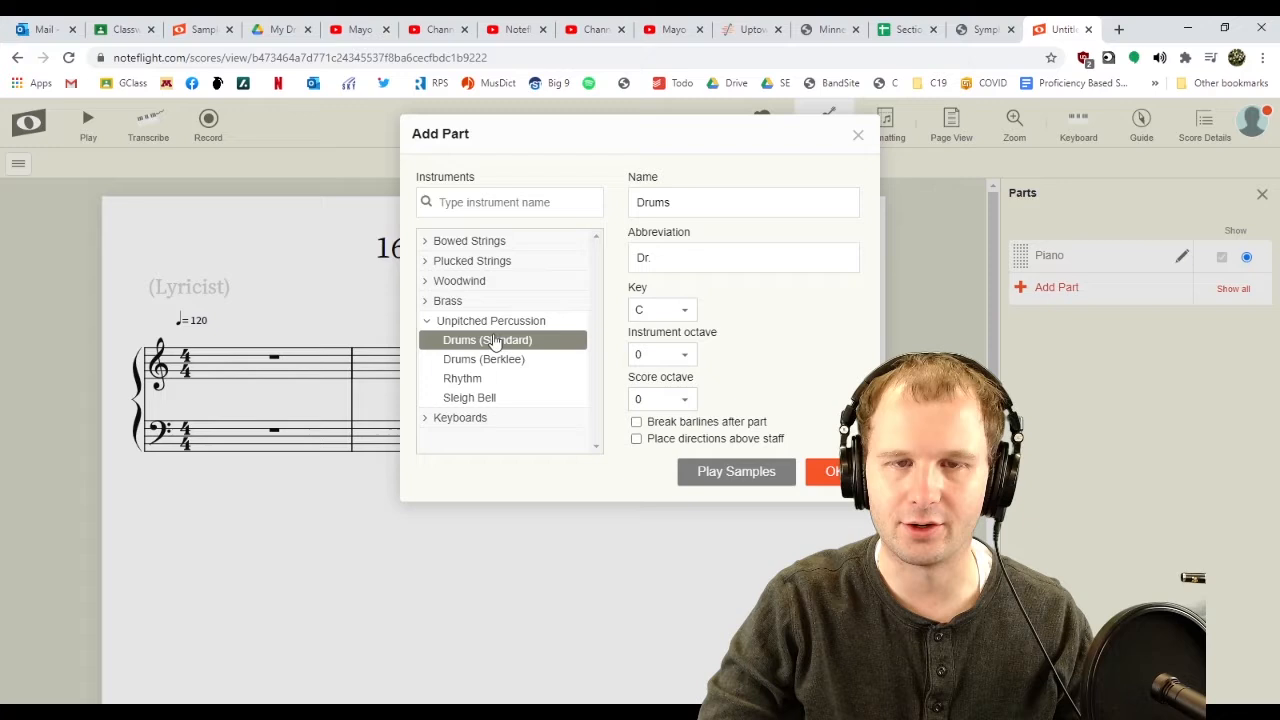
click(832, 472)
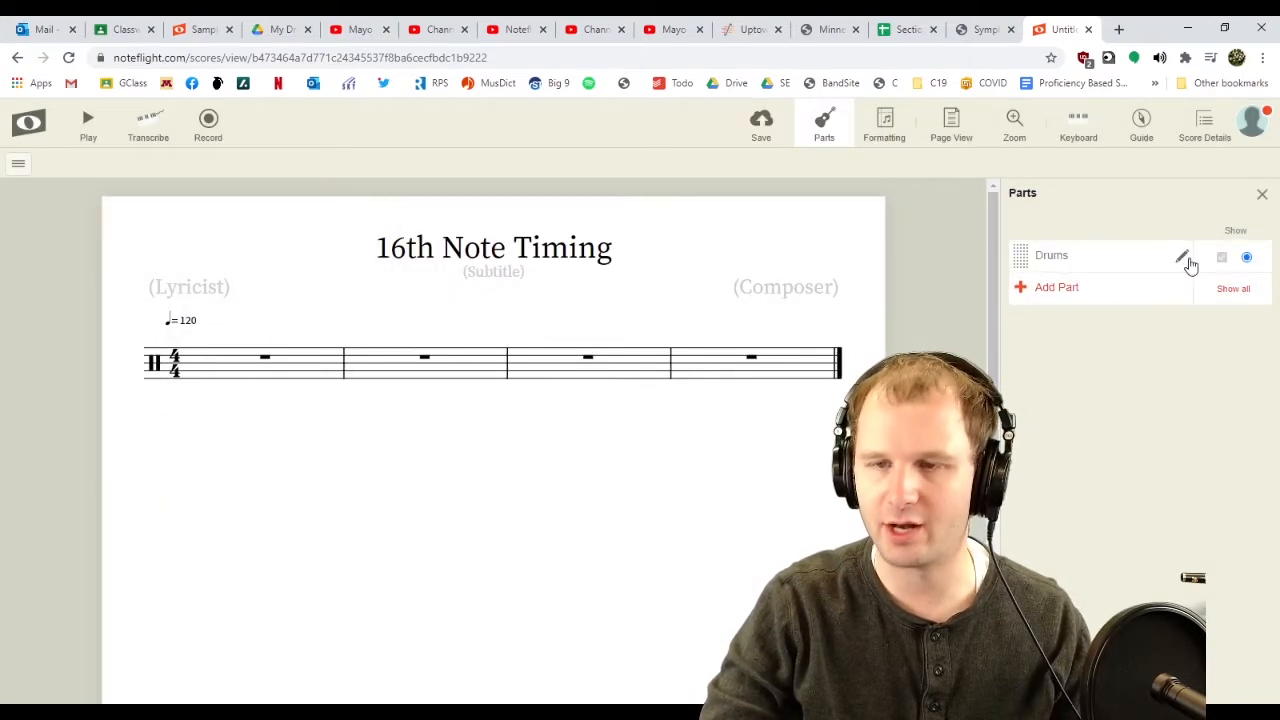
click(250, 356)
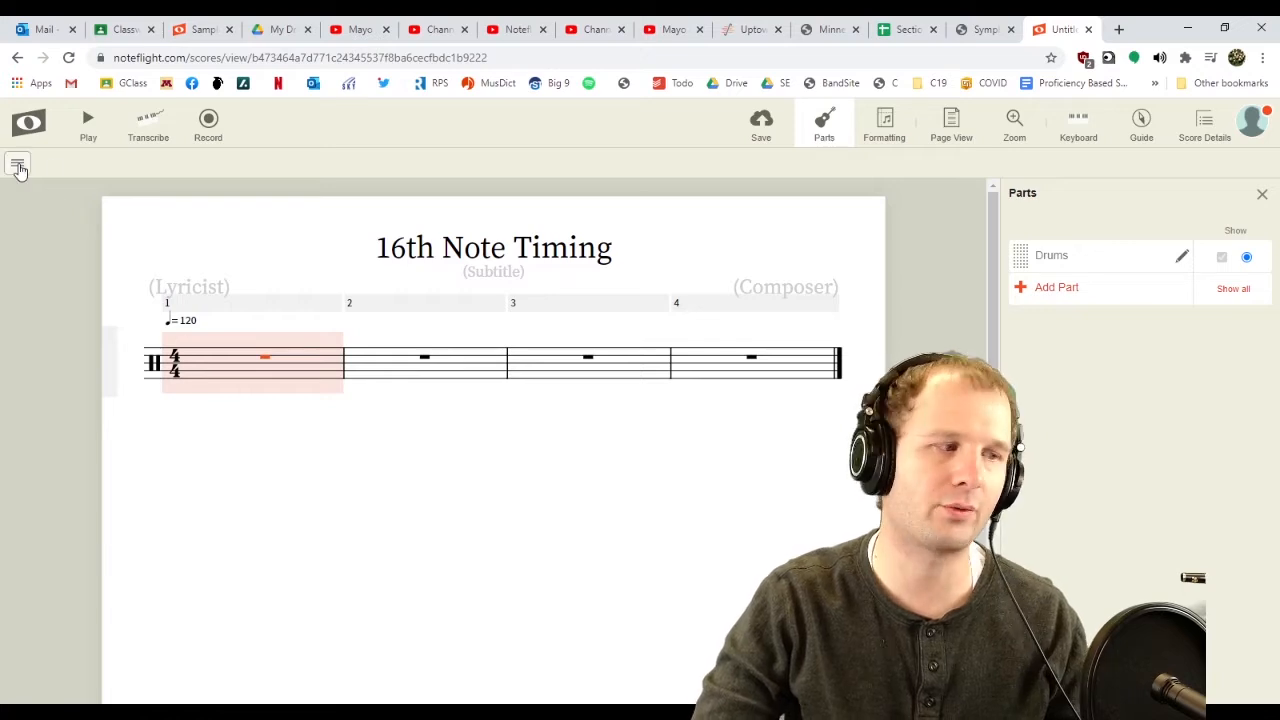
Show the Edit, Duration, Rhythm, Pitch and Tempo tool rows from the palette menu
click(18, 164)
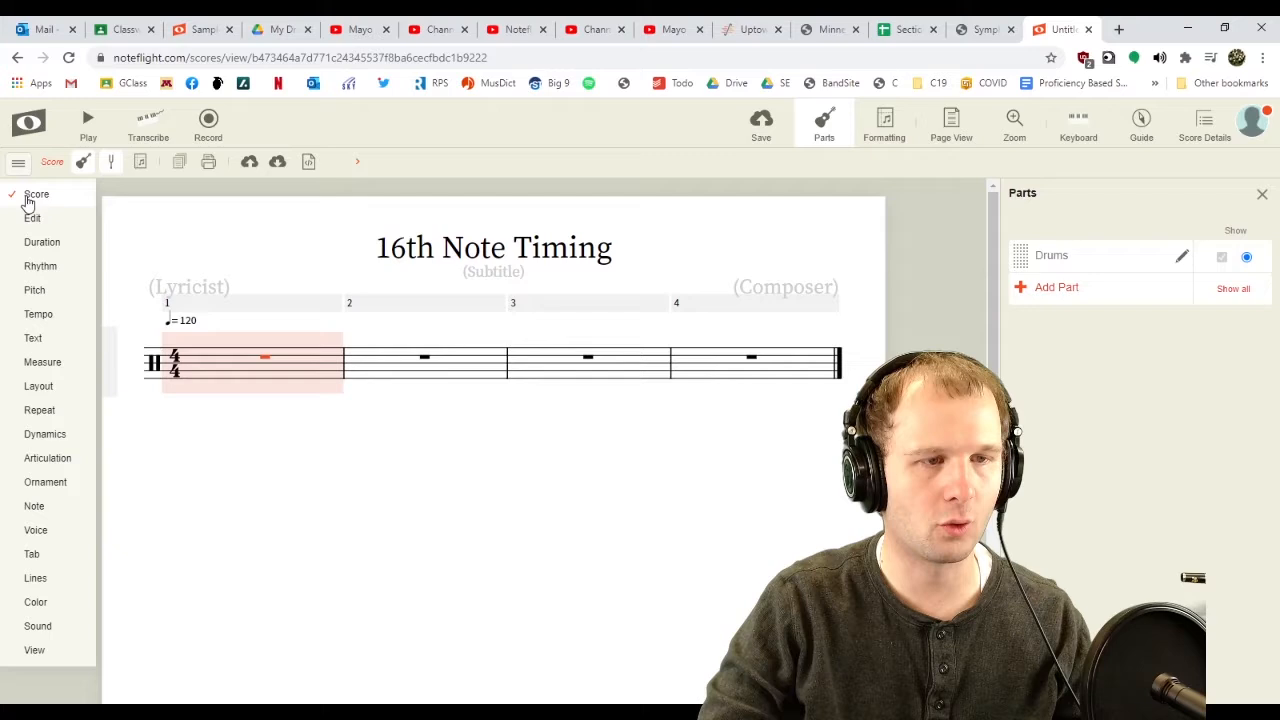
click(32, 216)
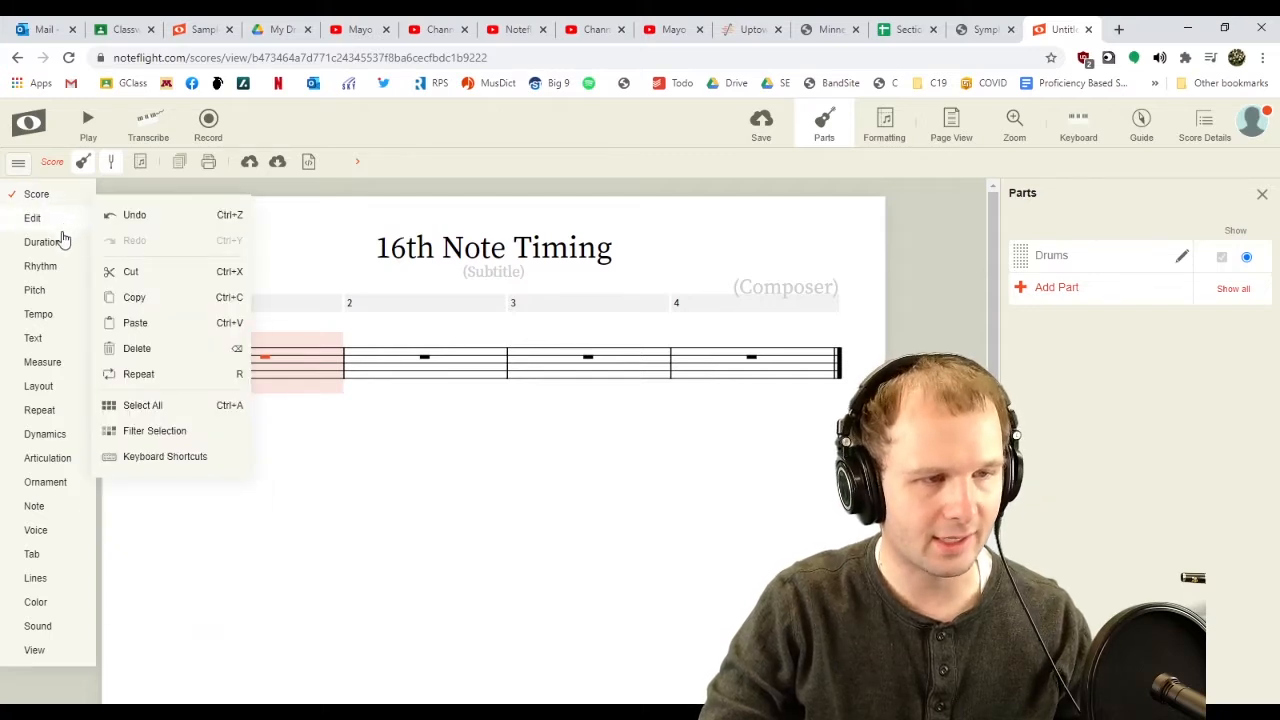
click(40, 266)
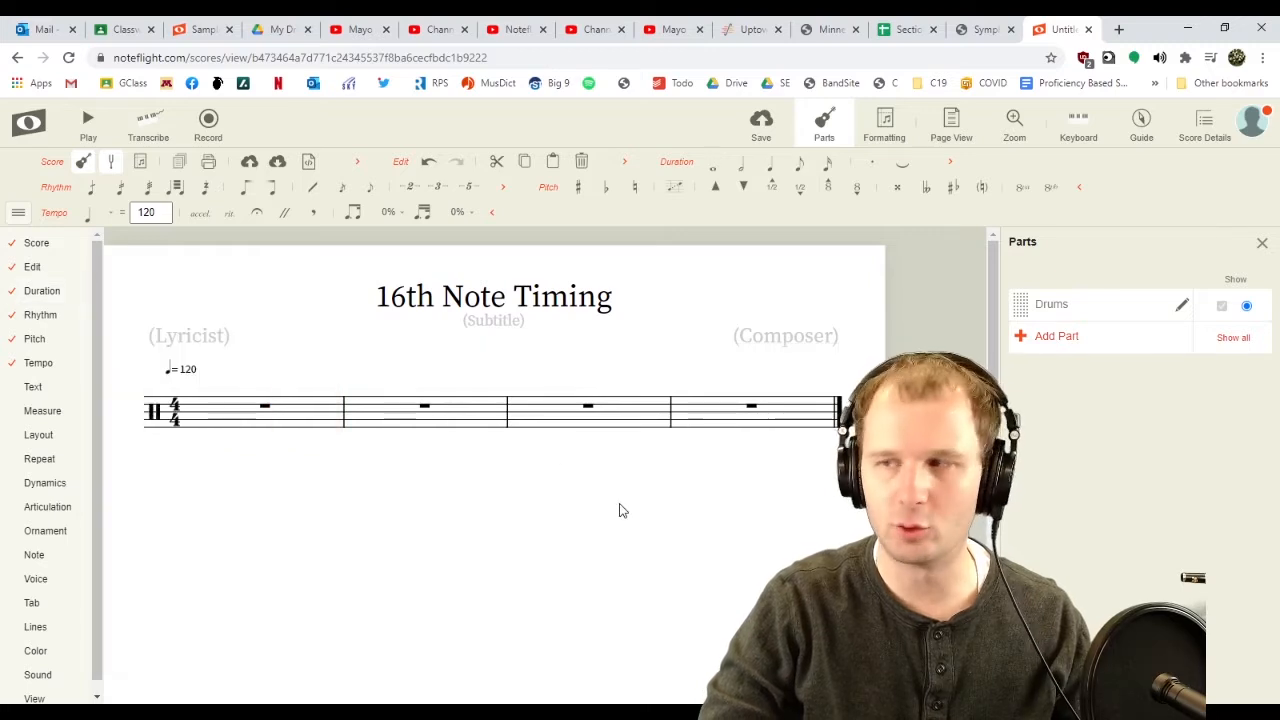
mouse_move(524, 332)
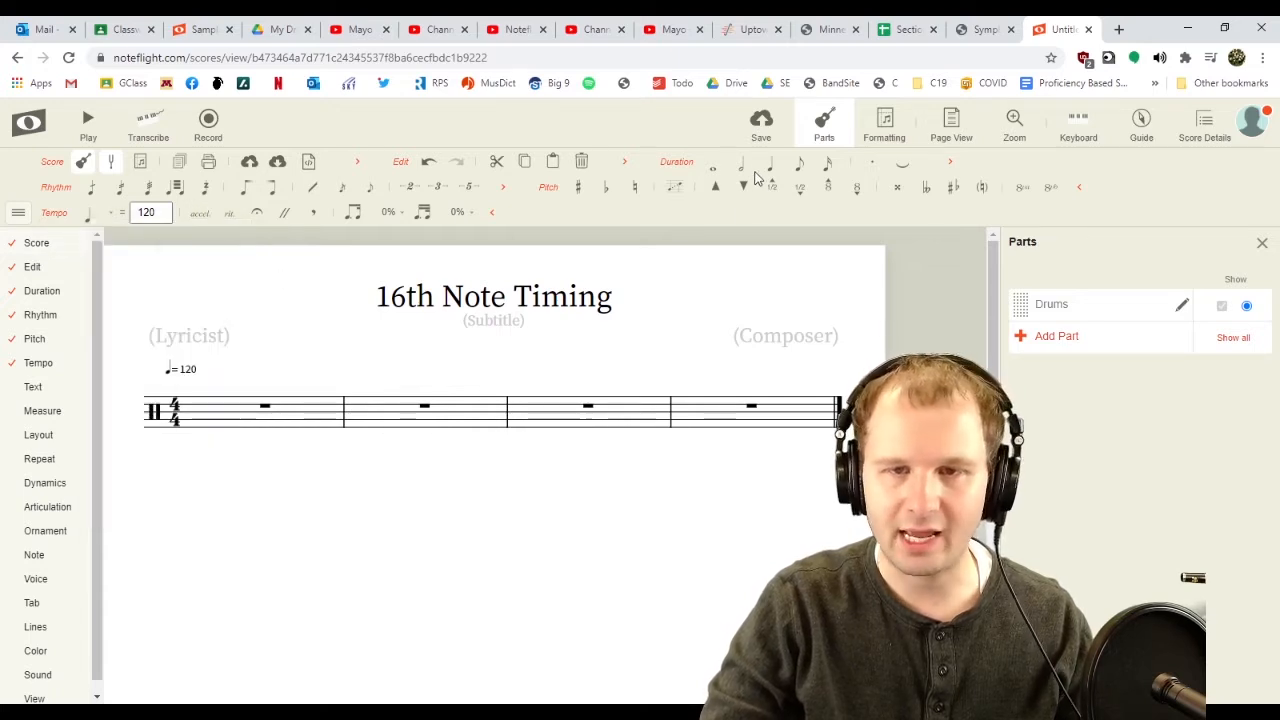
mouse_move(796, 164)
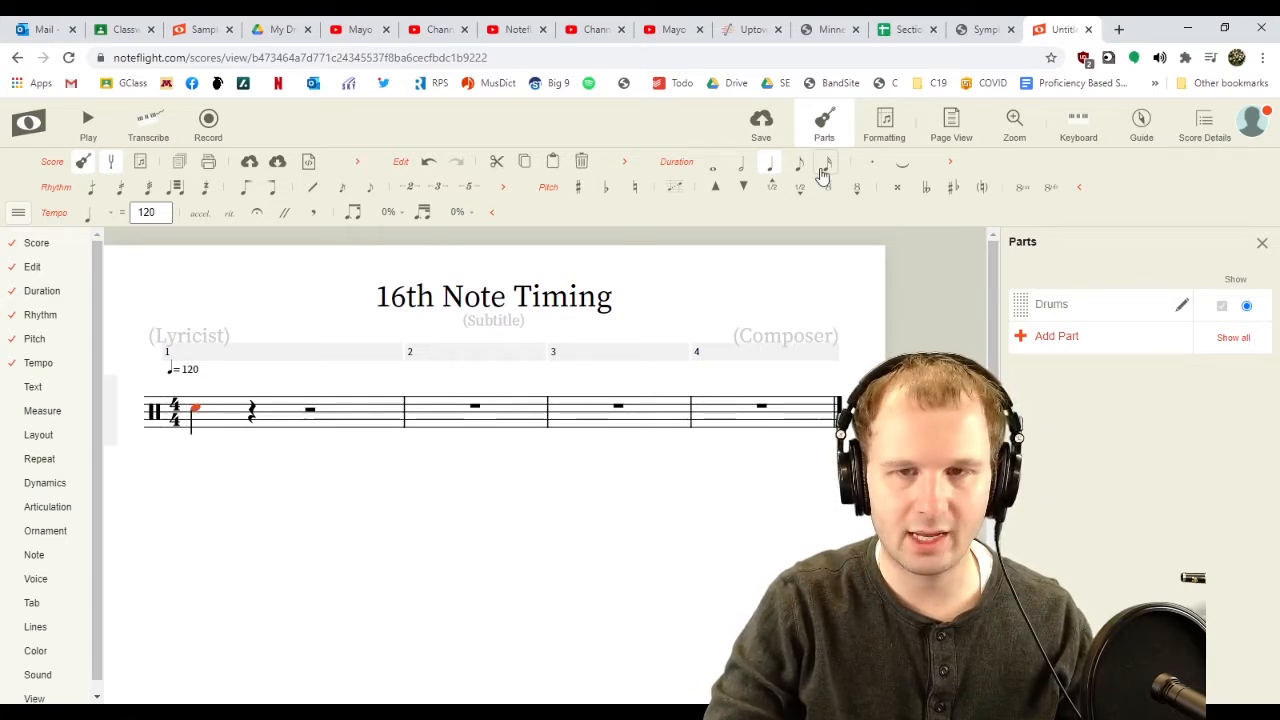
Enter four measures of sixteenth-note and sixteenth-rest patterns in the Drums part
click(798, 162)
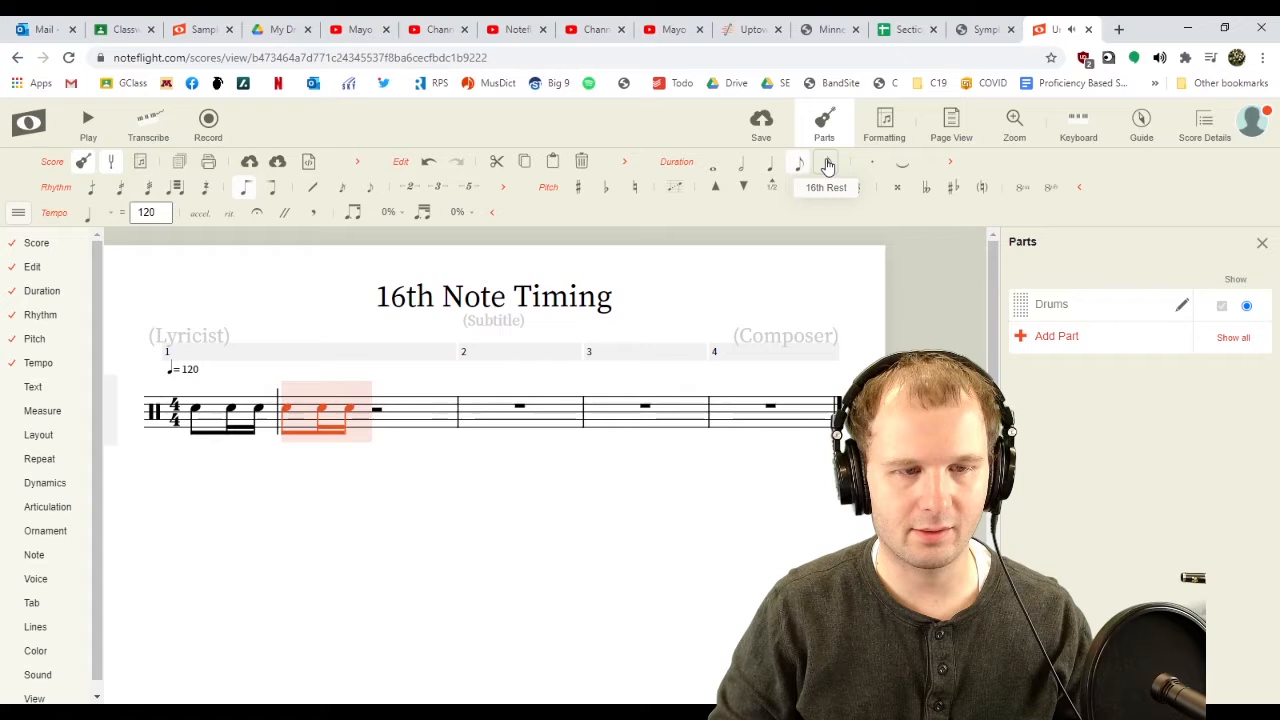
click(798, 164)
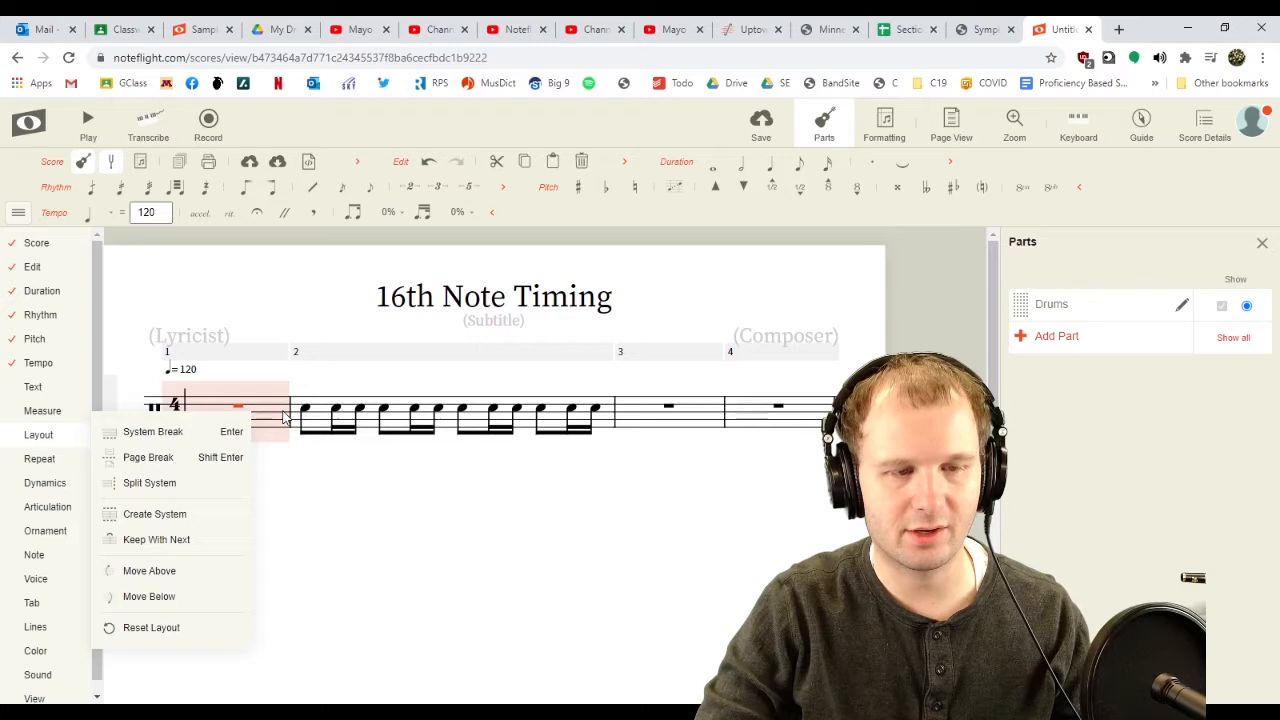
click(324, 336)
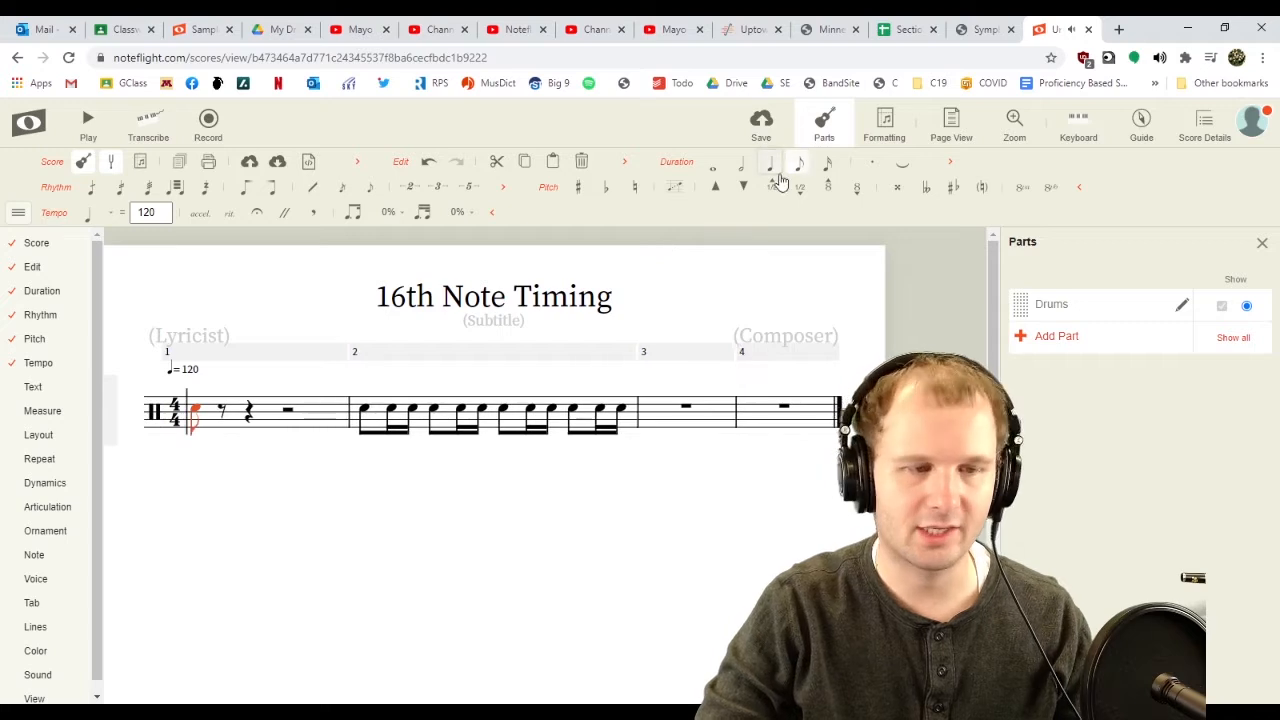
mouse_move(824, 164)
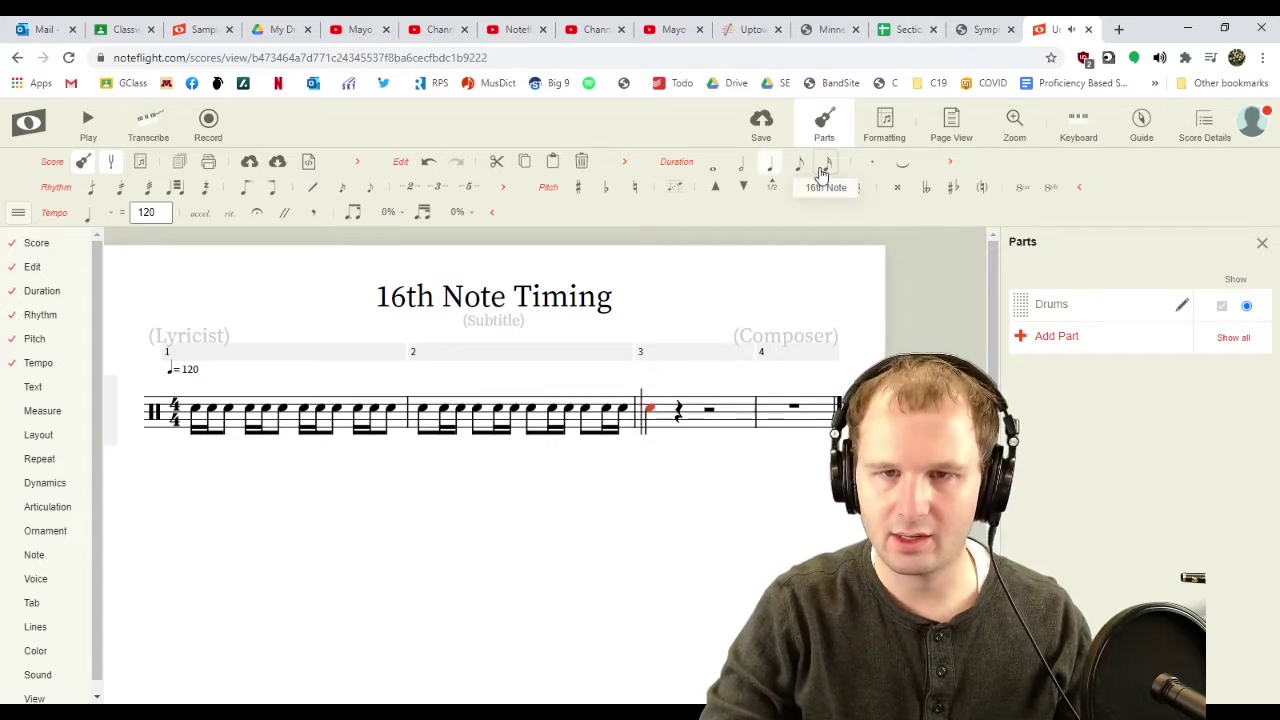
click(824, 168)
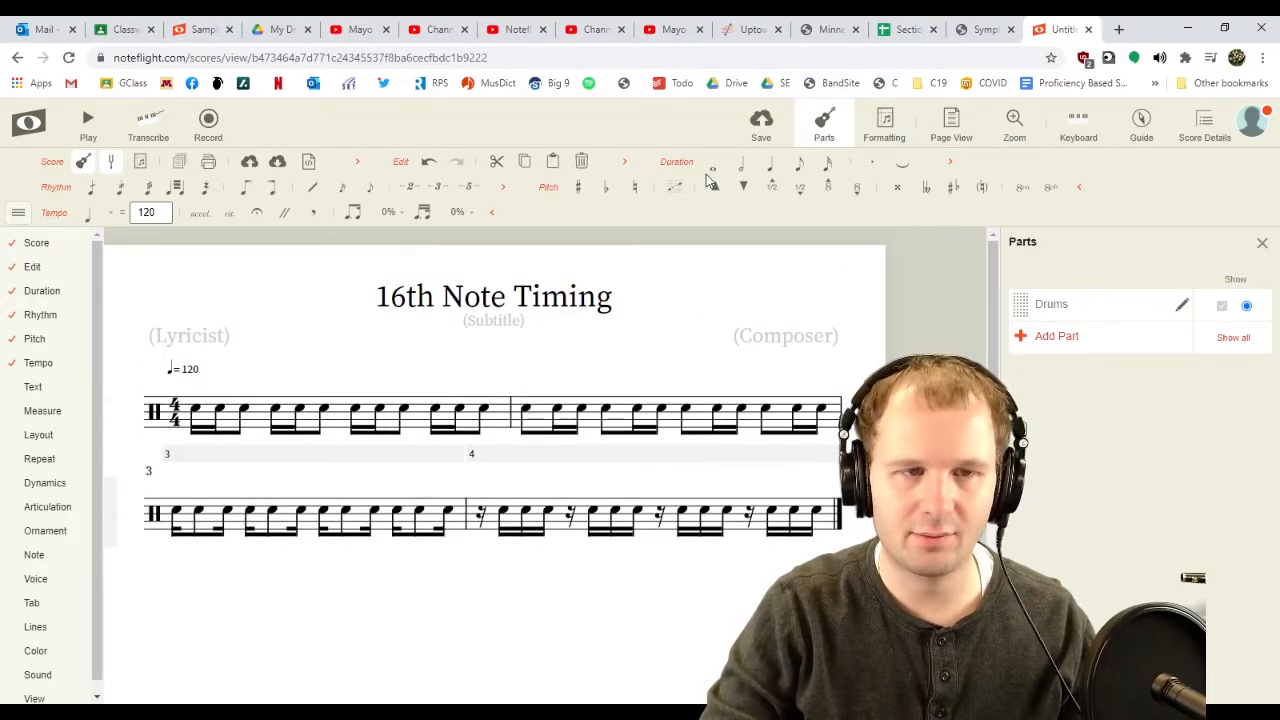
Enable the Measure toolbar and append empty measures so the score runs past measure 20
click(34, 338)
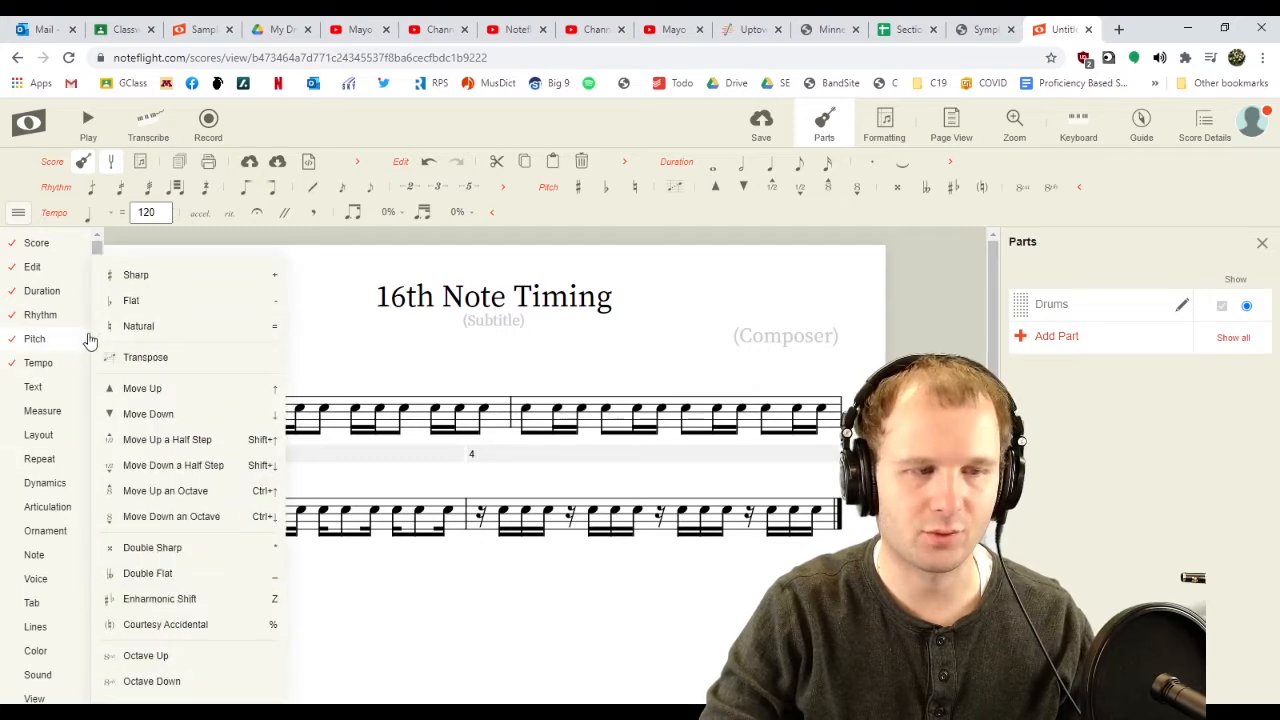
click(40, 290)
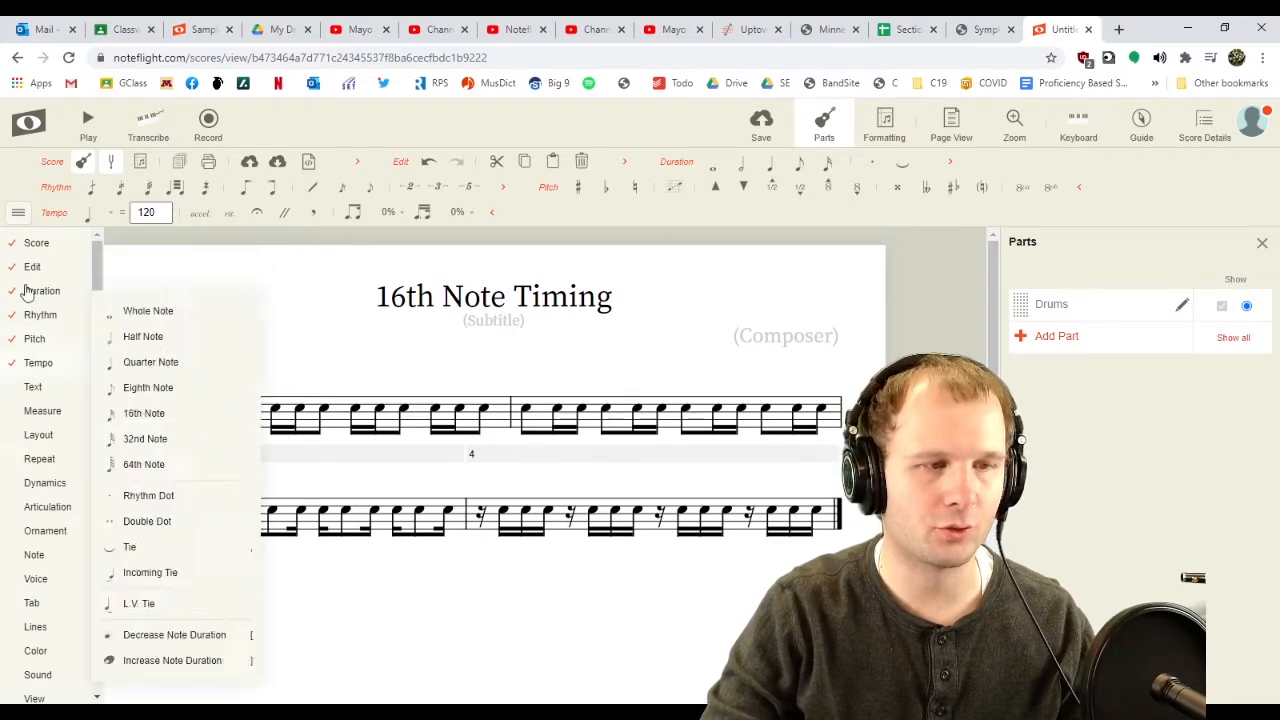
click(16, 212)
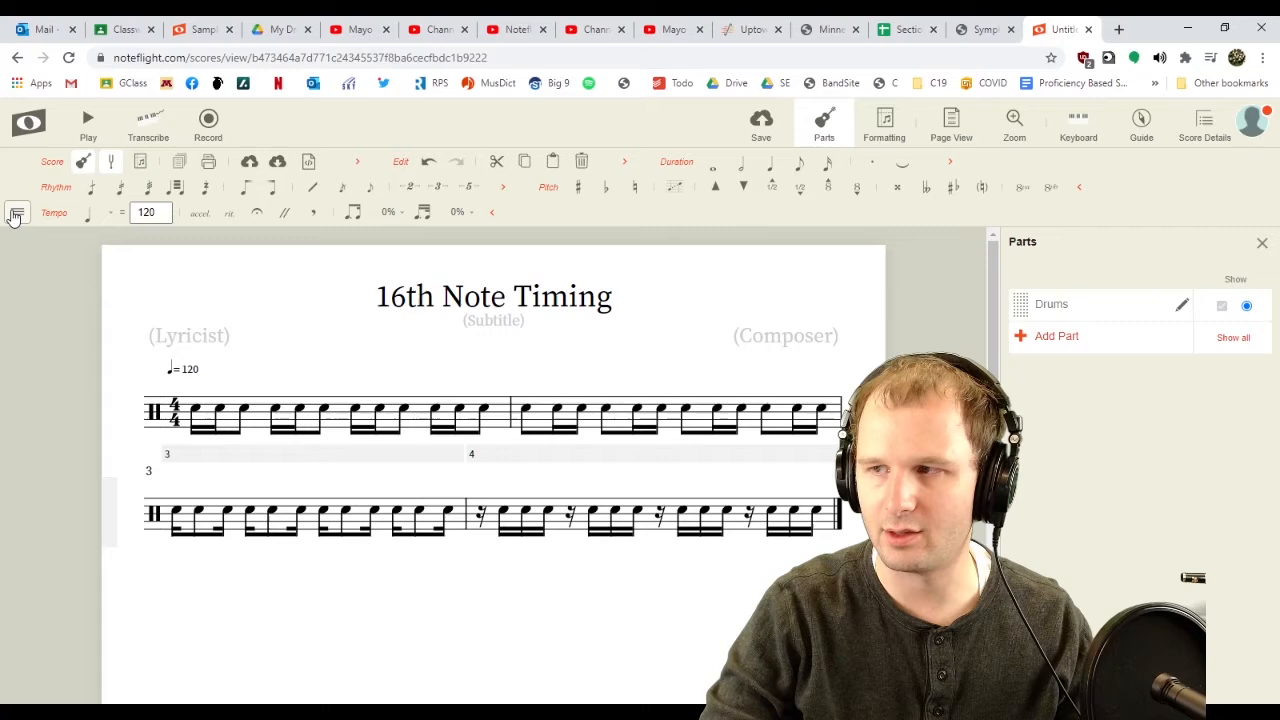
click(16, 212)
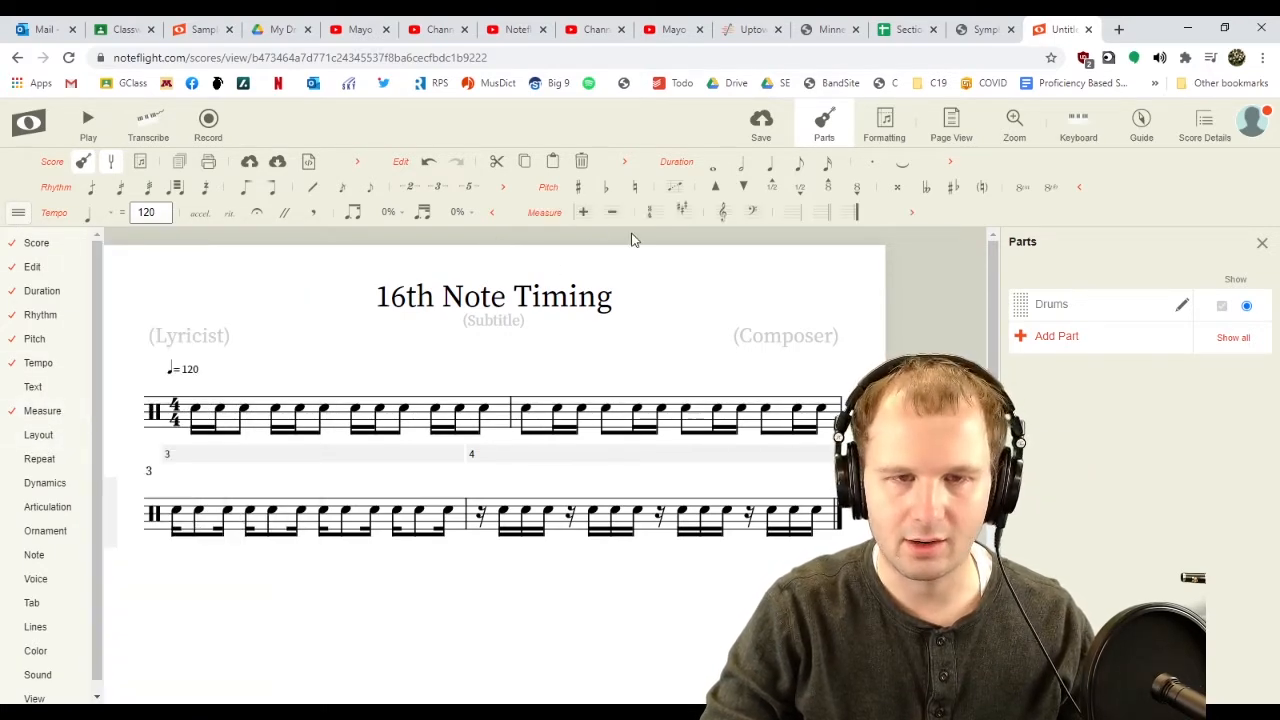
mouse_move(584, 212)
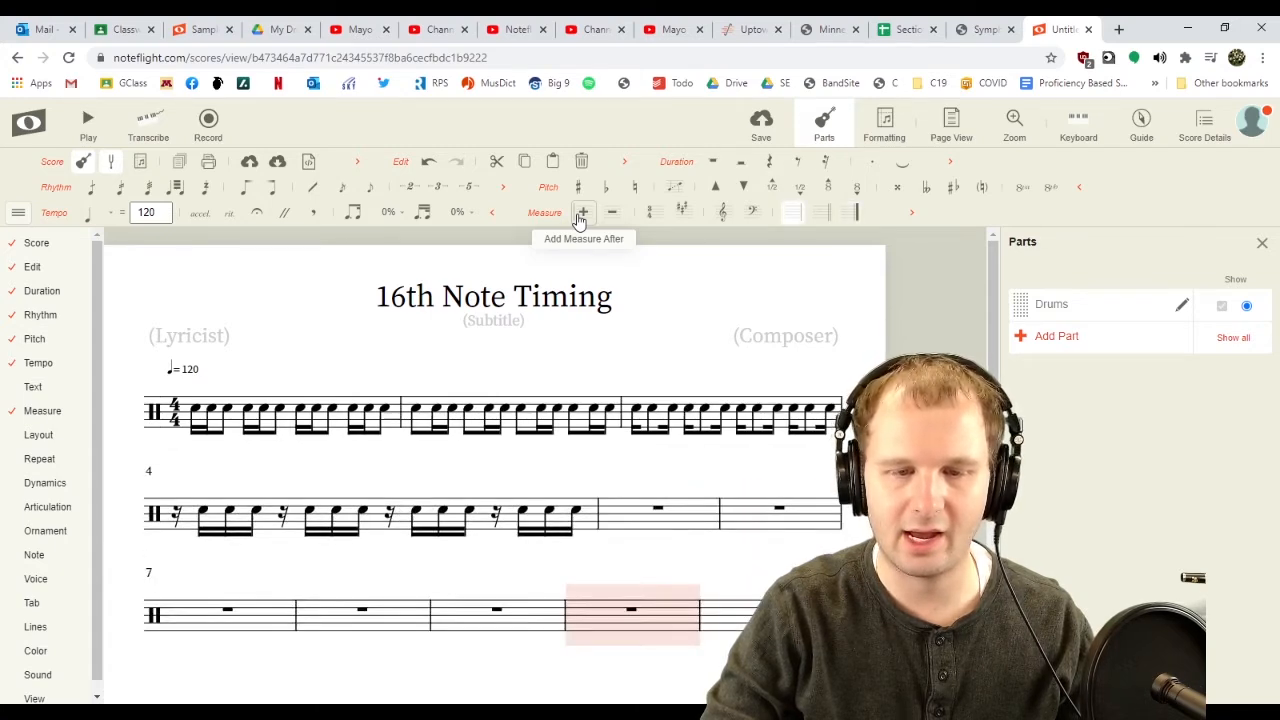
click(584, 212)
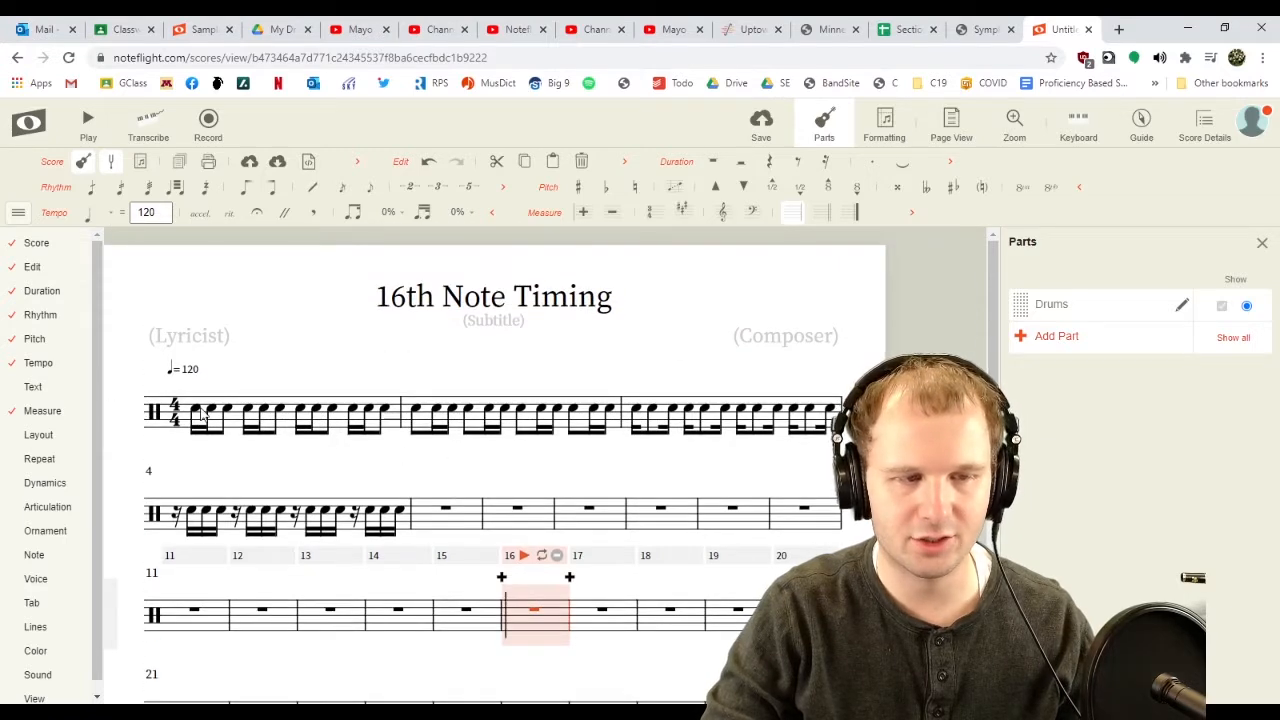
Fill the empty measures through about measure 12 with more sixteenth-note and rest patterns
click(210, 414)
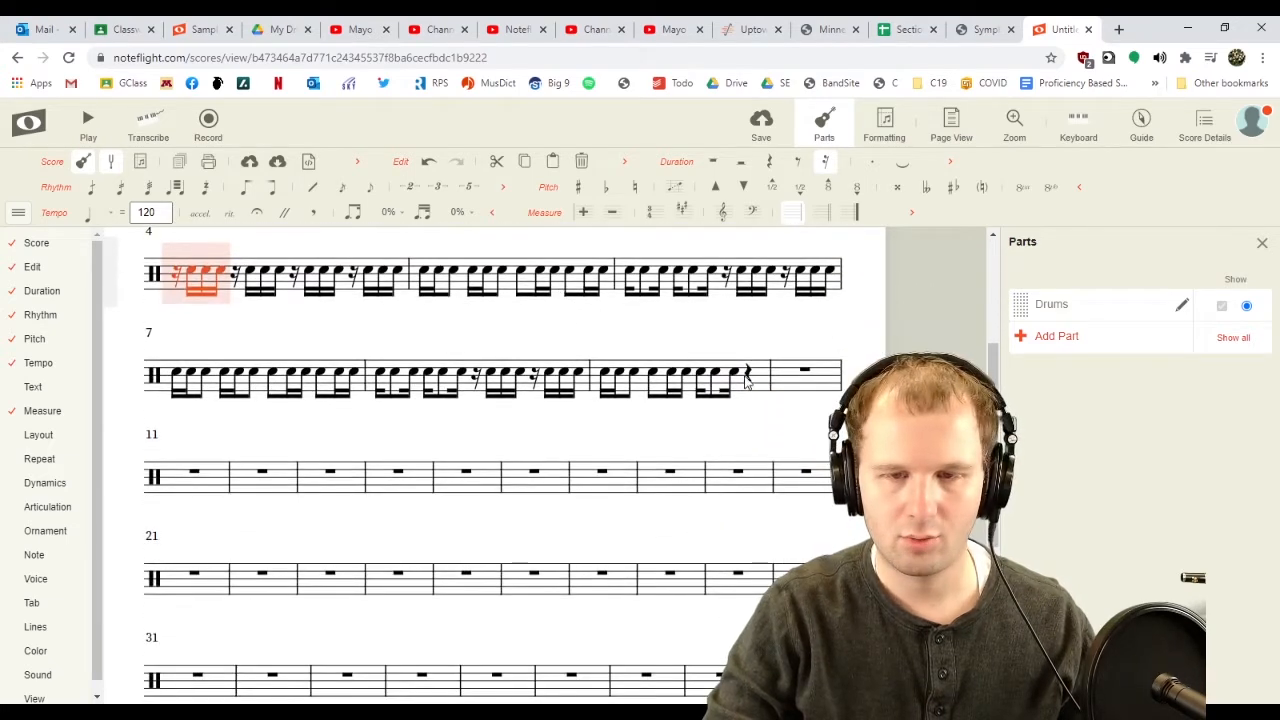
click(670, 380)
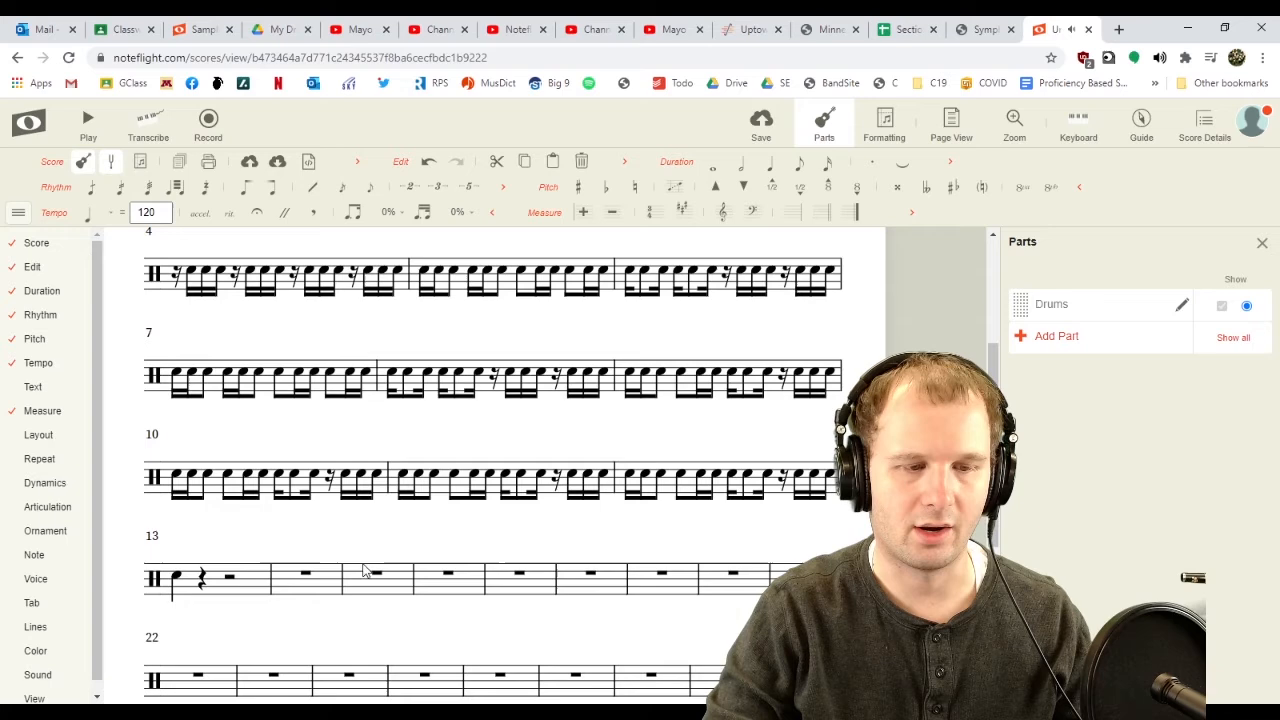
scroll(down, 3)
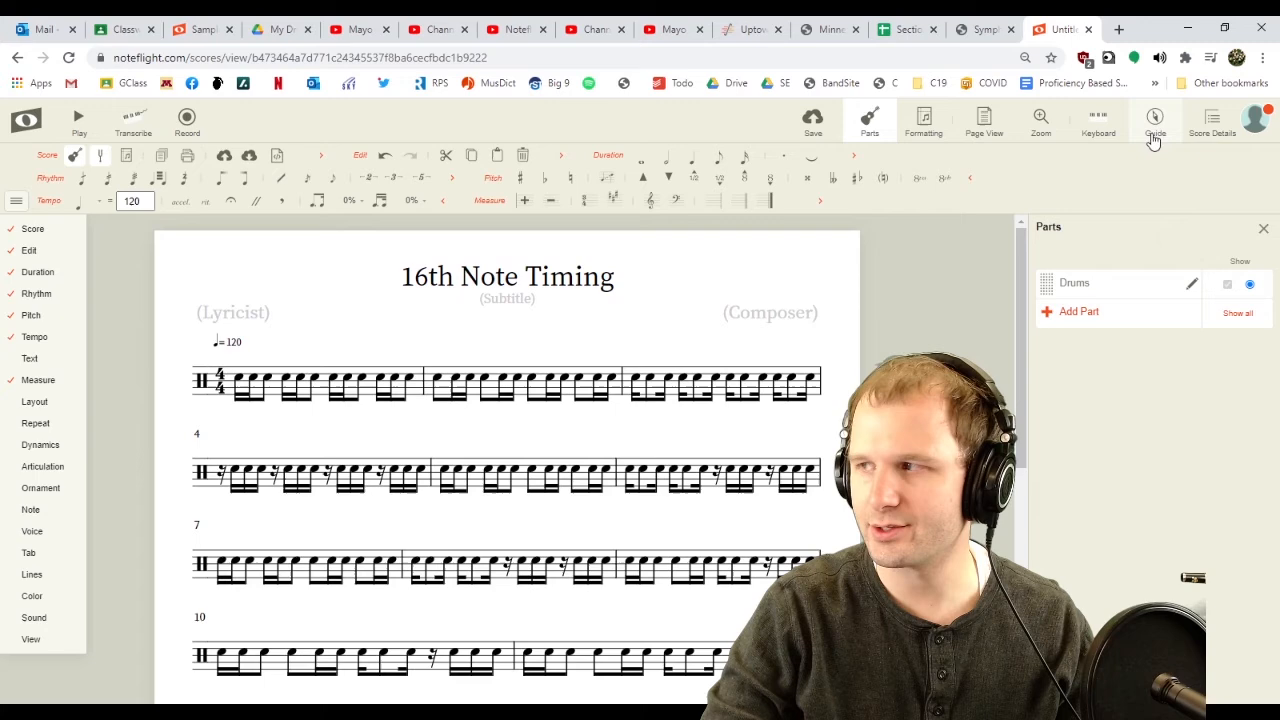
Rename the score to '16th note timing' in Score Details and start Share Score
click(1212, 120)
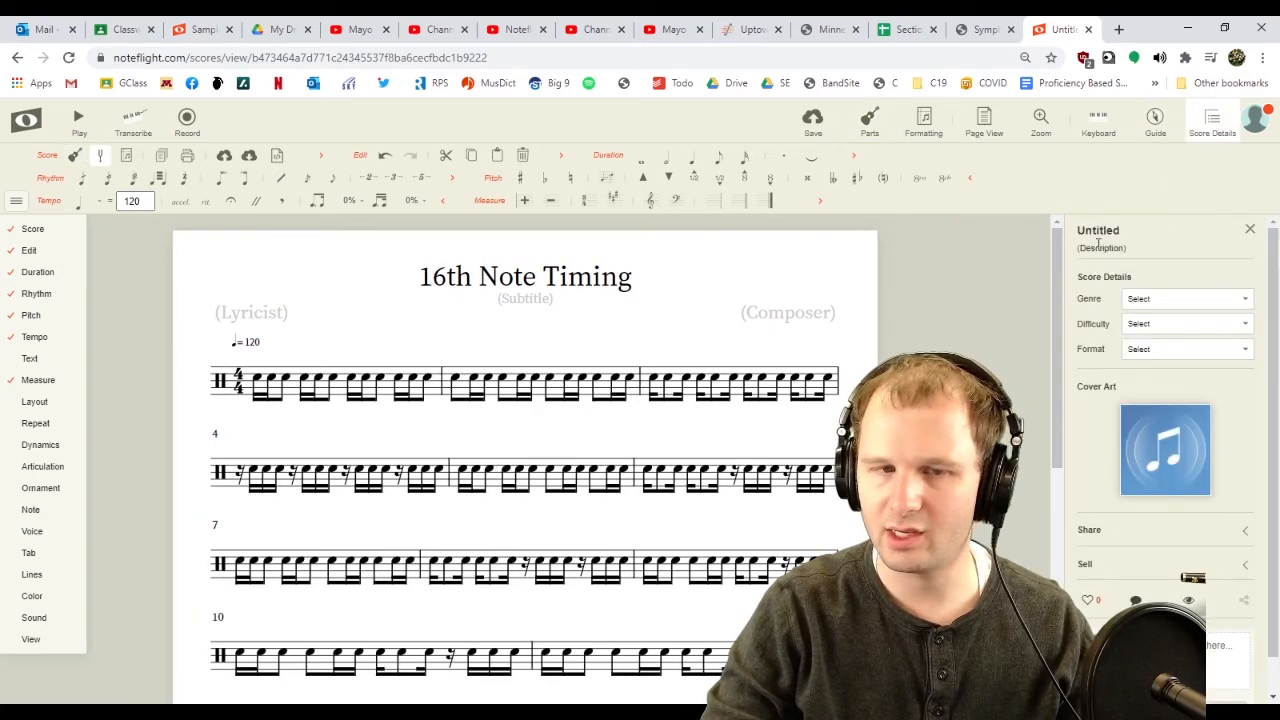
click(1096, 230)
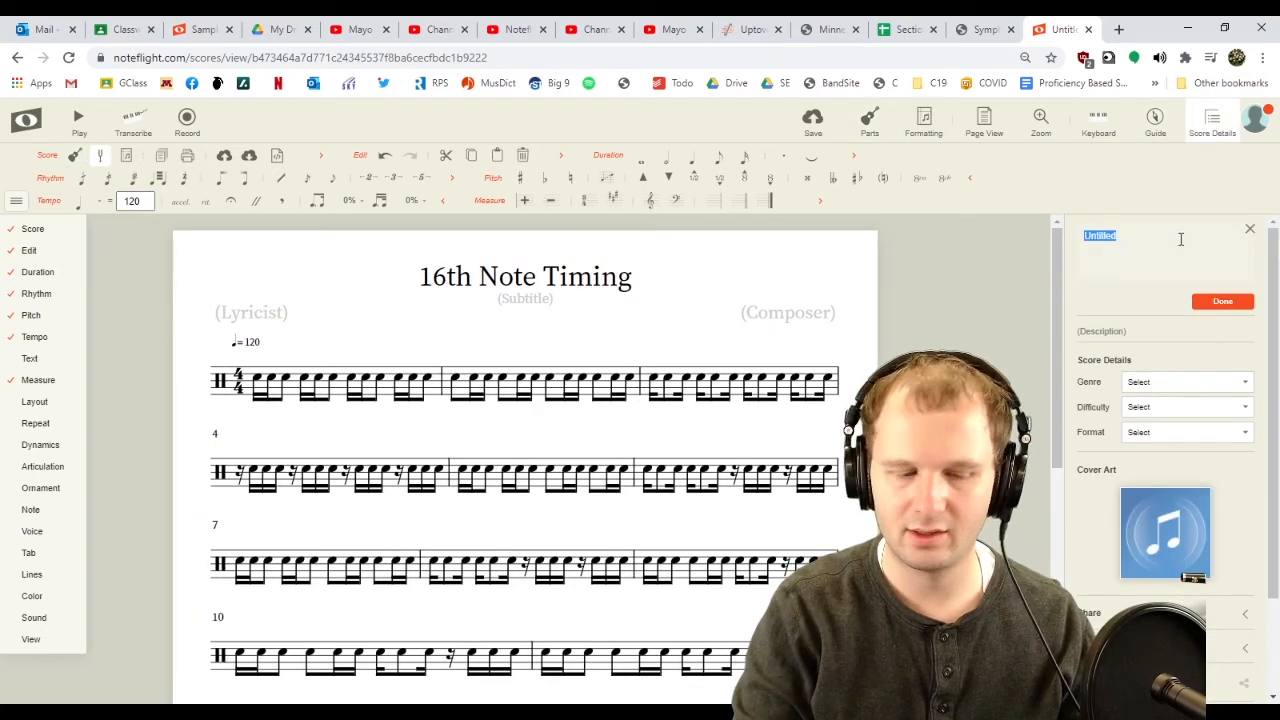
text(16th note timing)
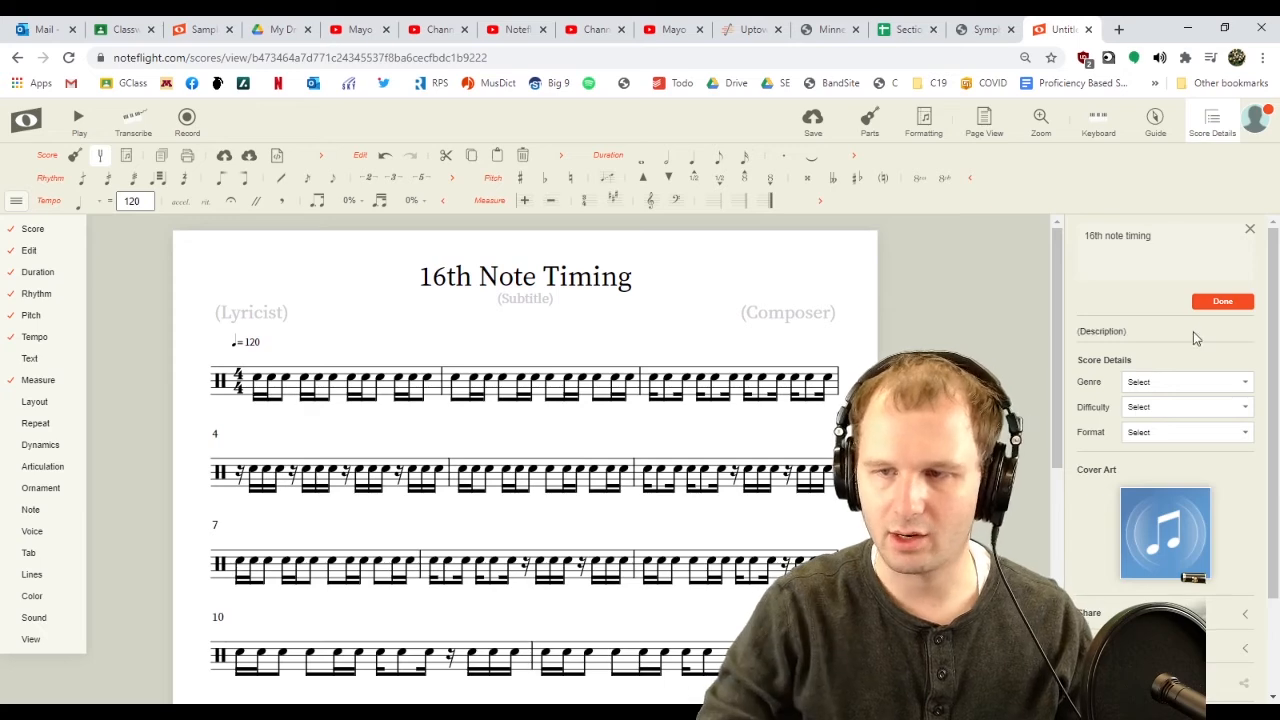
click(1222, 300)
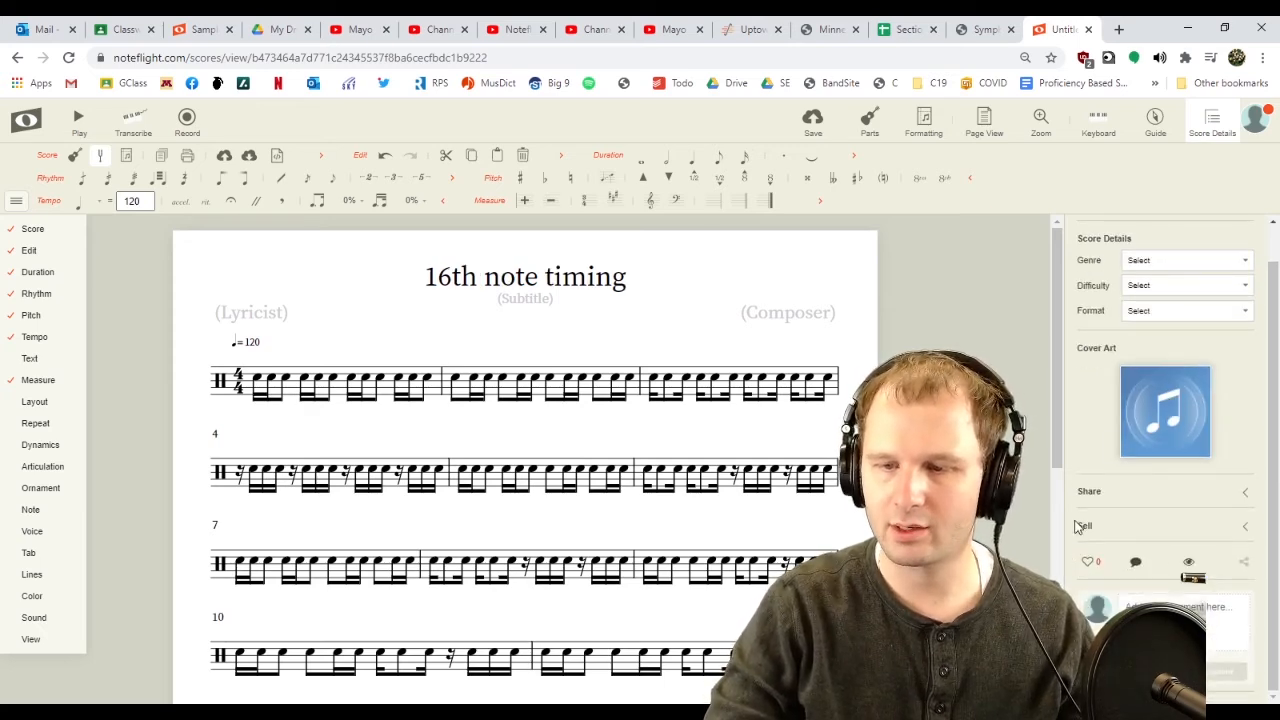
mouse_move(1096, 496)
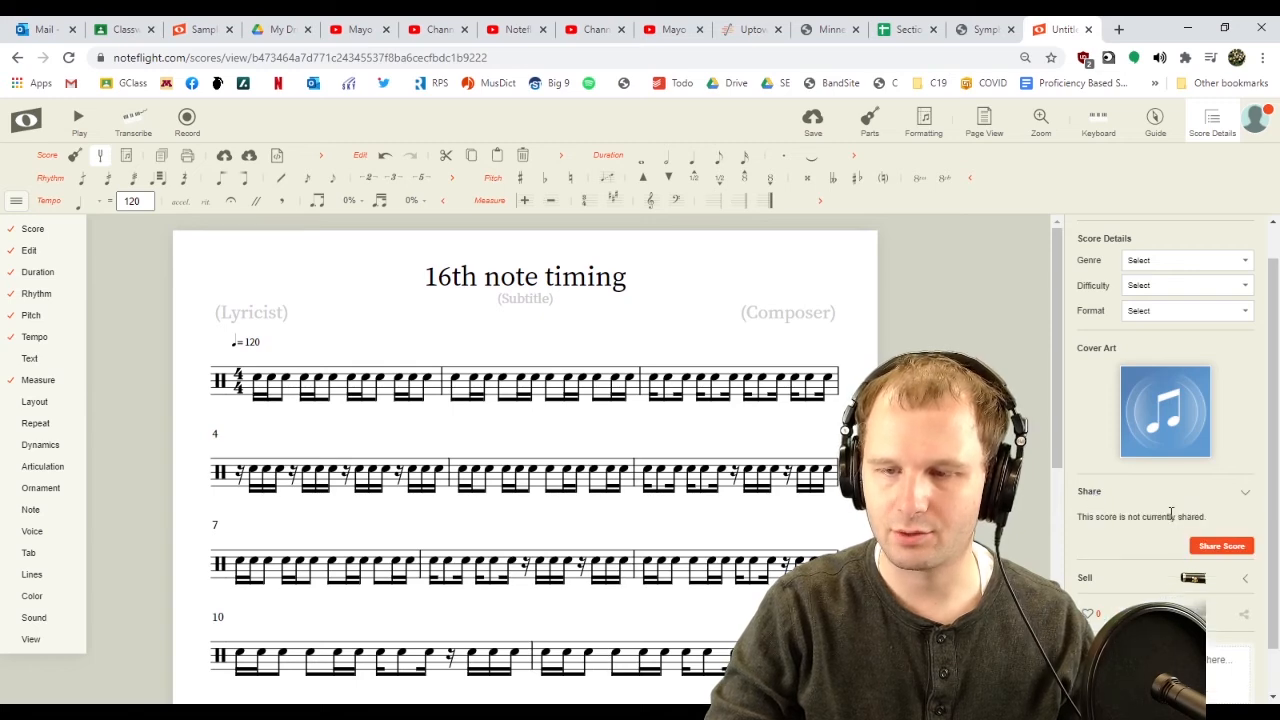
click(1222, 544)
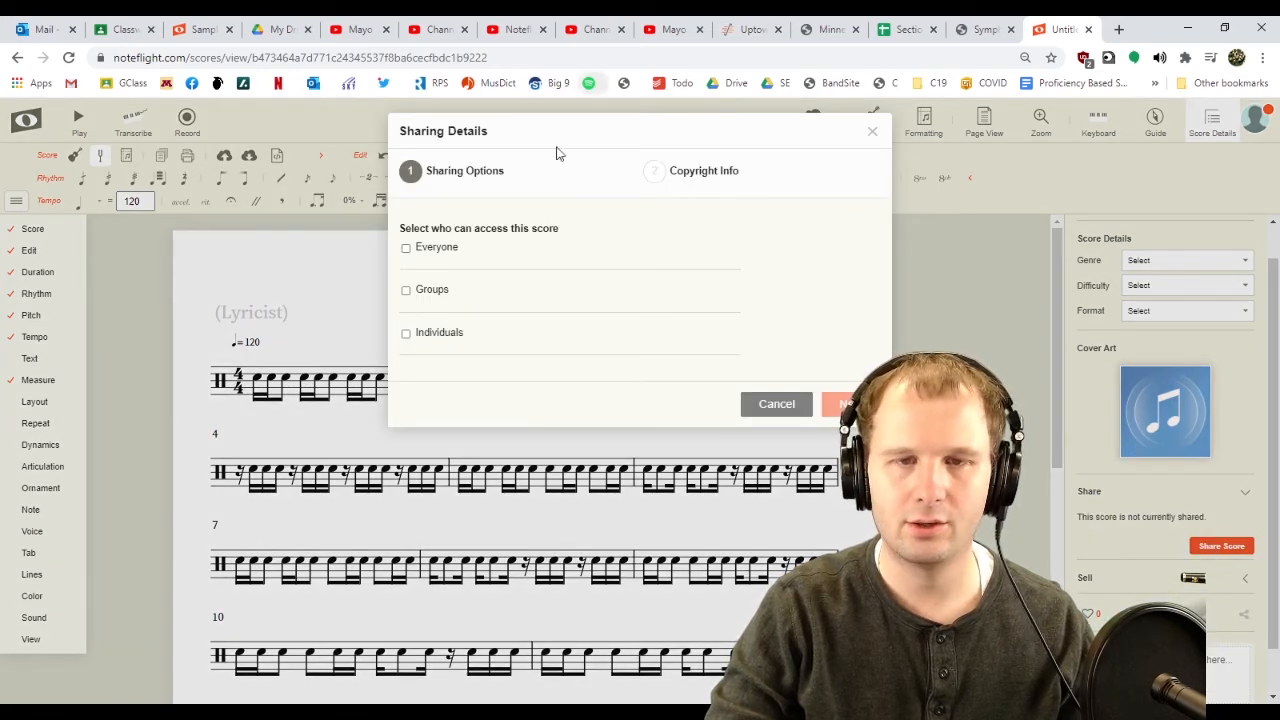
Share the score with Everyone via link, declared an original work, and save
click(406, 248)
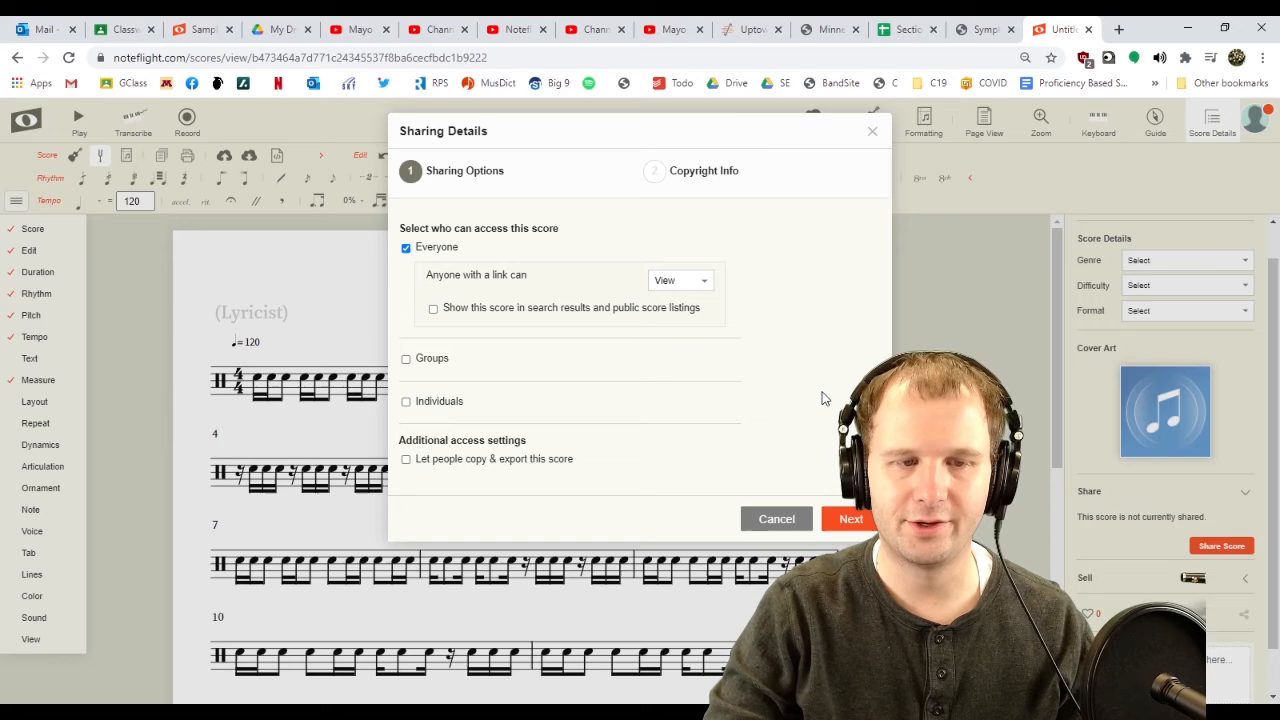
mouse_move(548, 348)
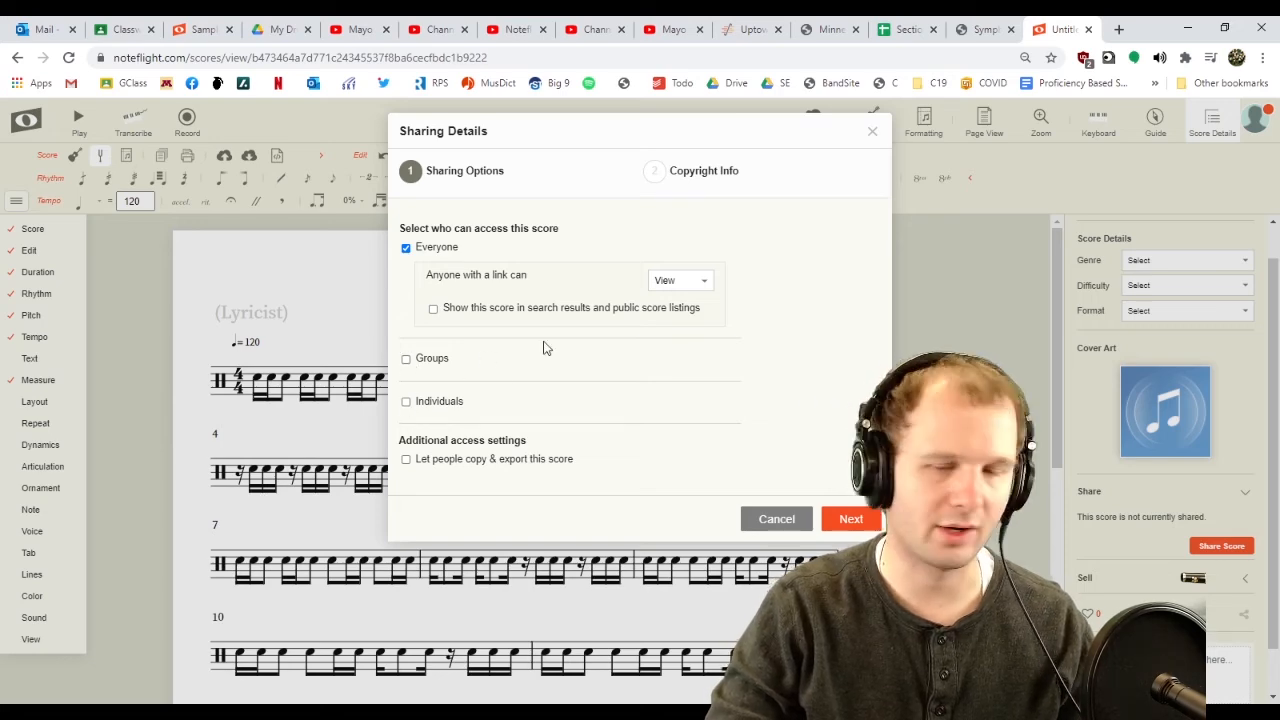
click(852, 518)
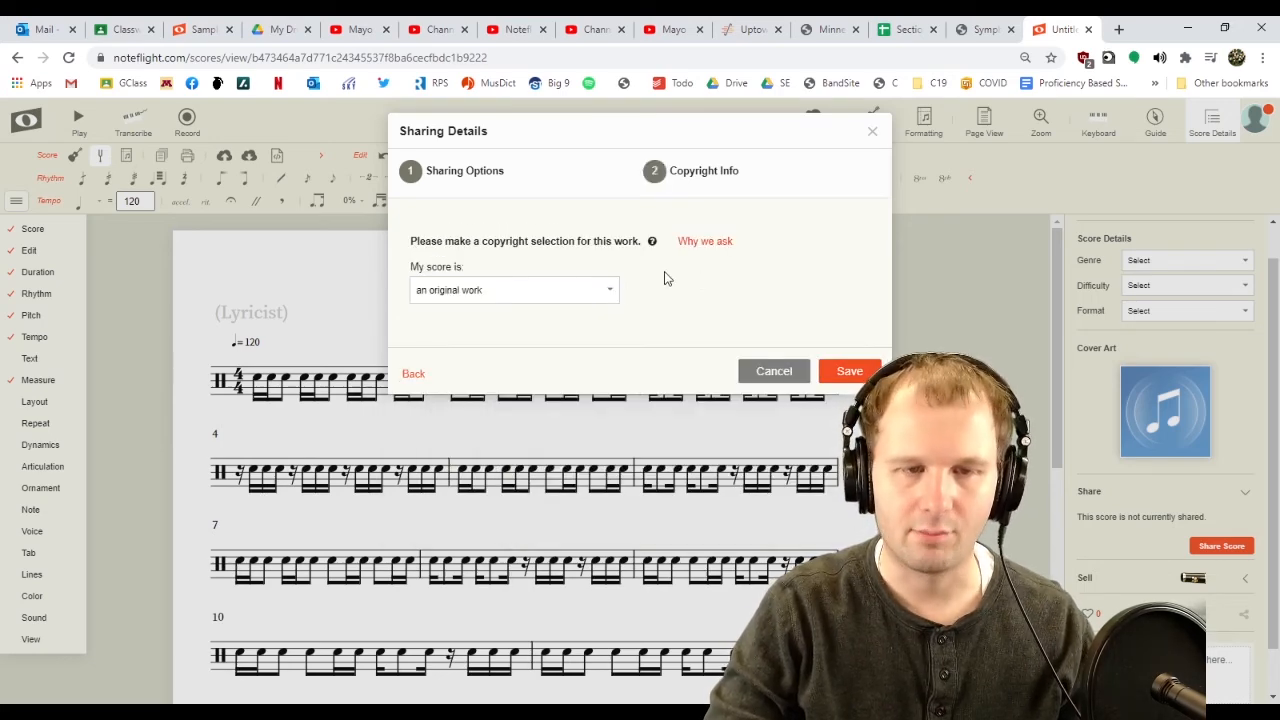
click(848, 370)
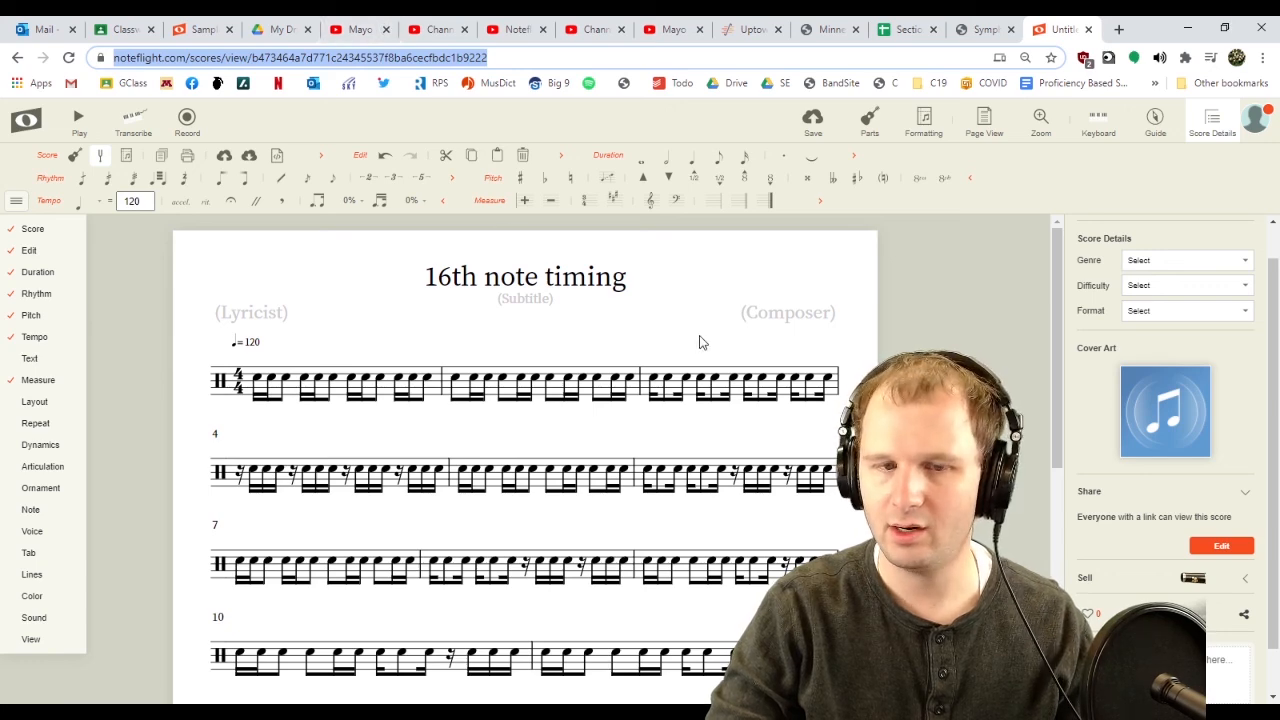
mouse_move(652, 426)
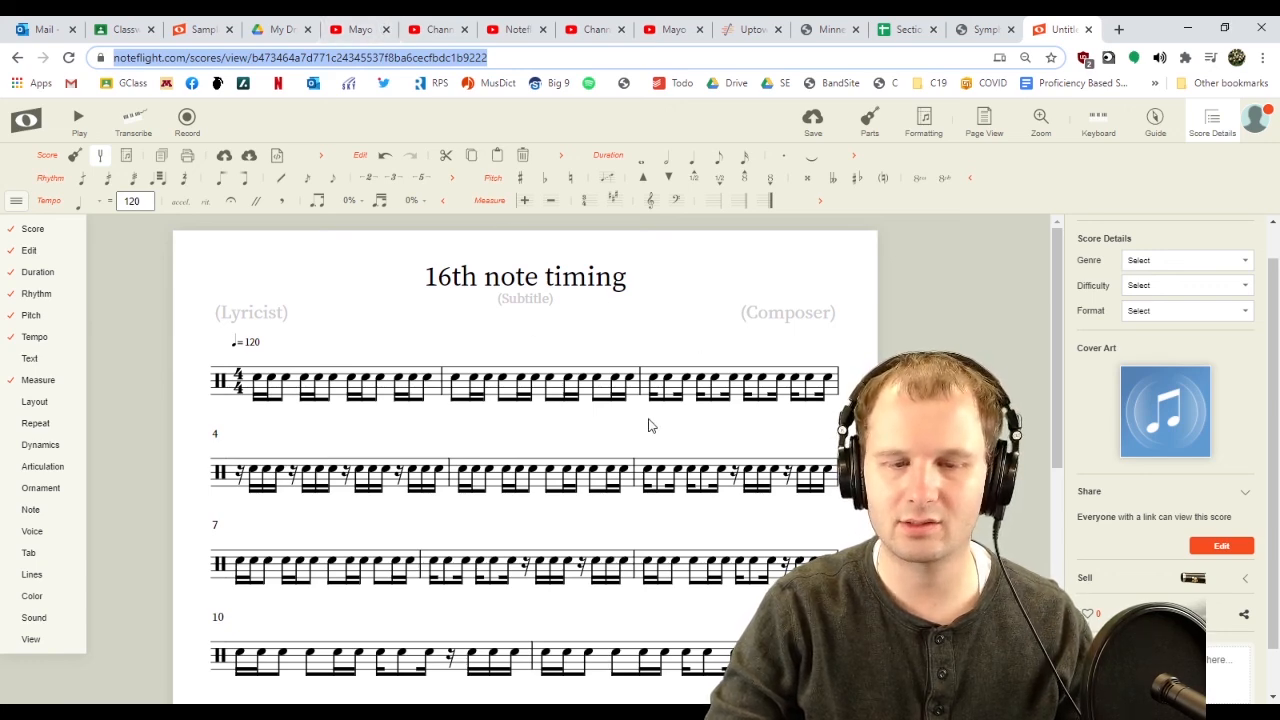